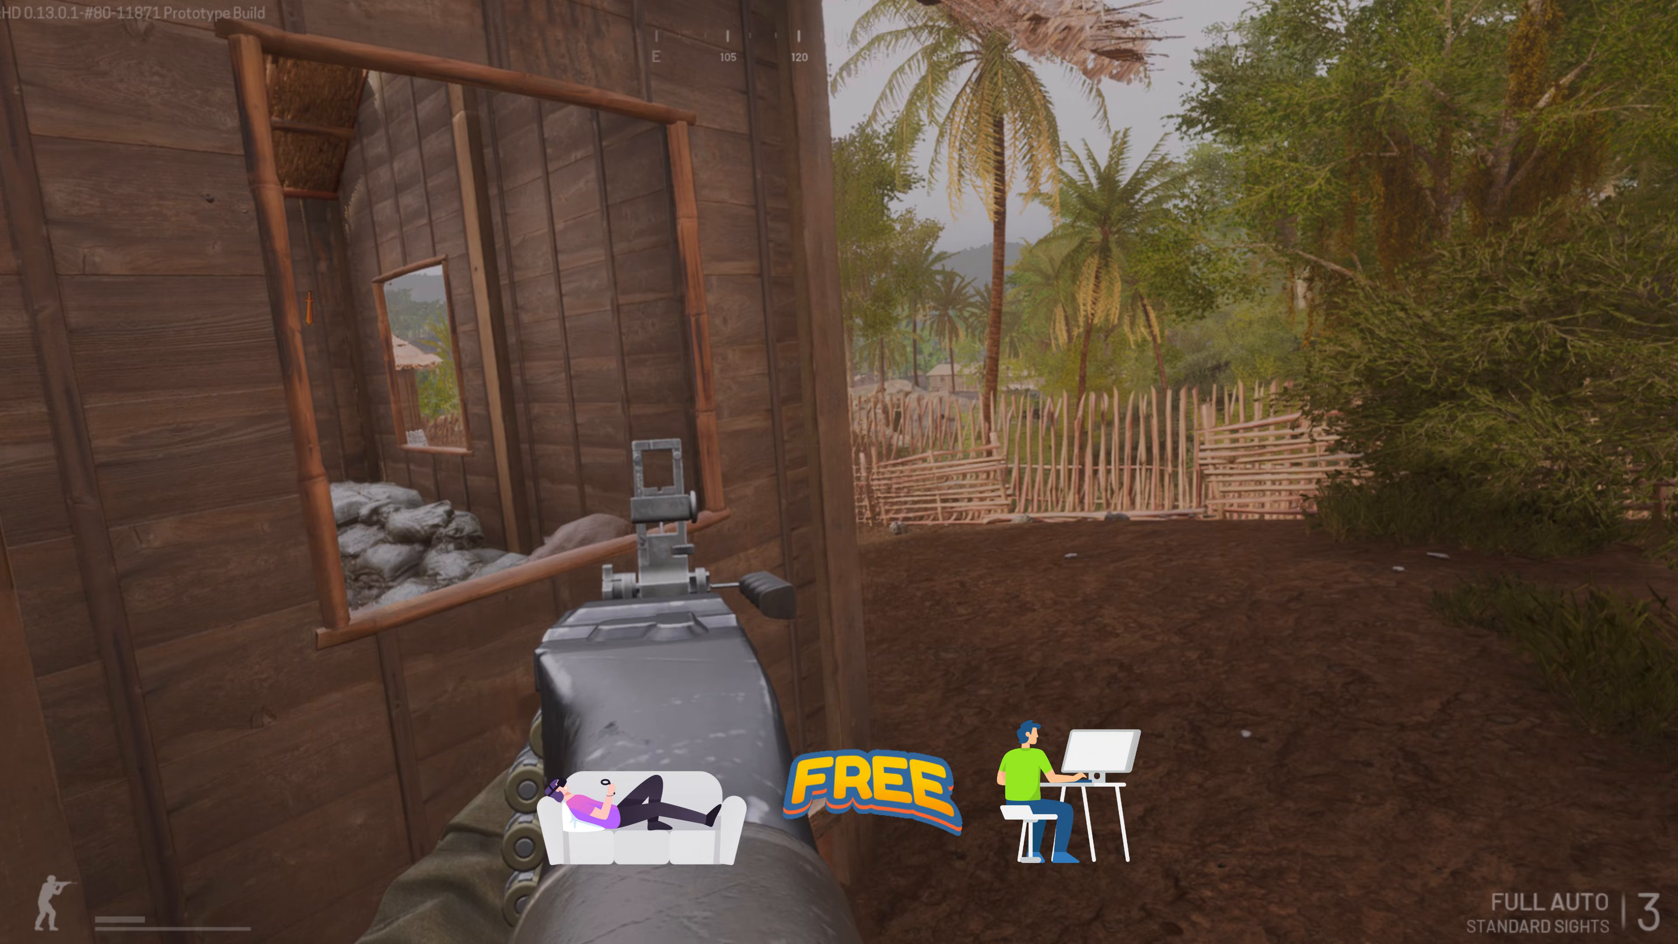
{"action": "mouse_move", "coordinate": [839, 472]}
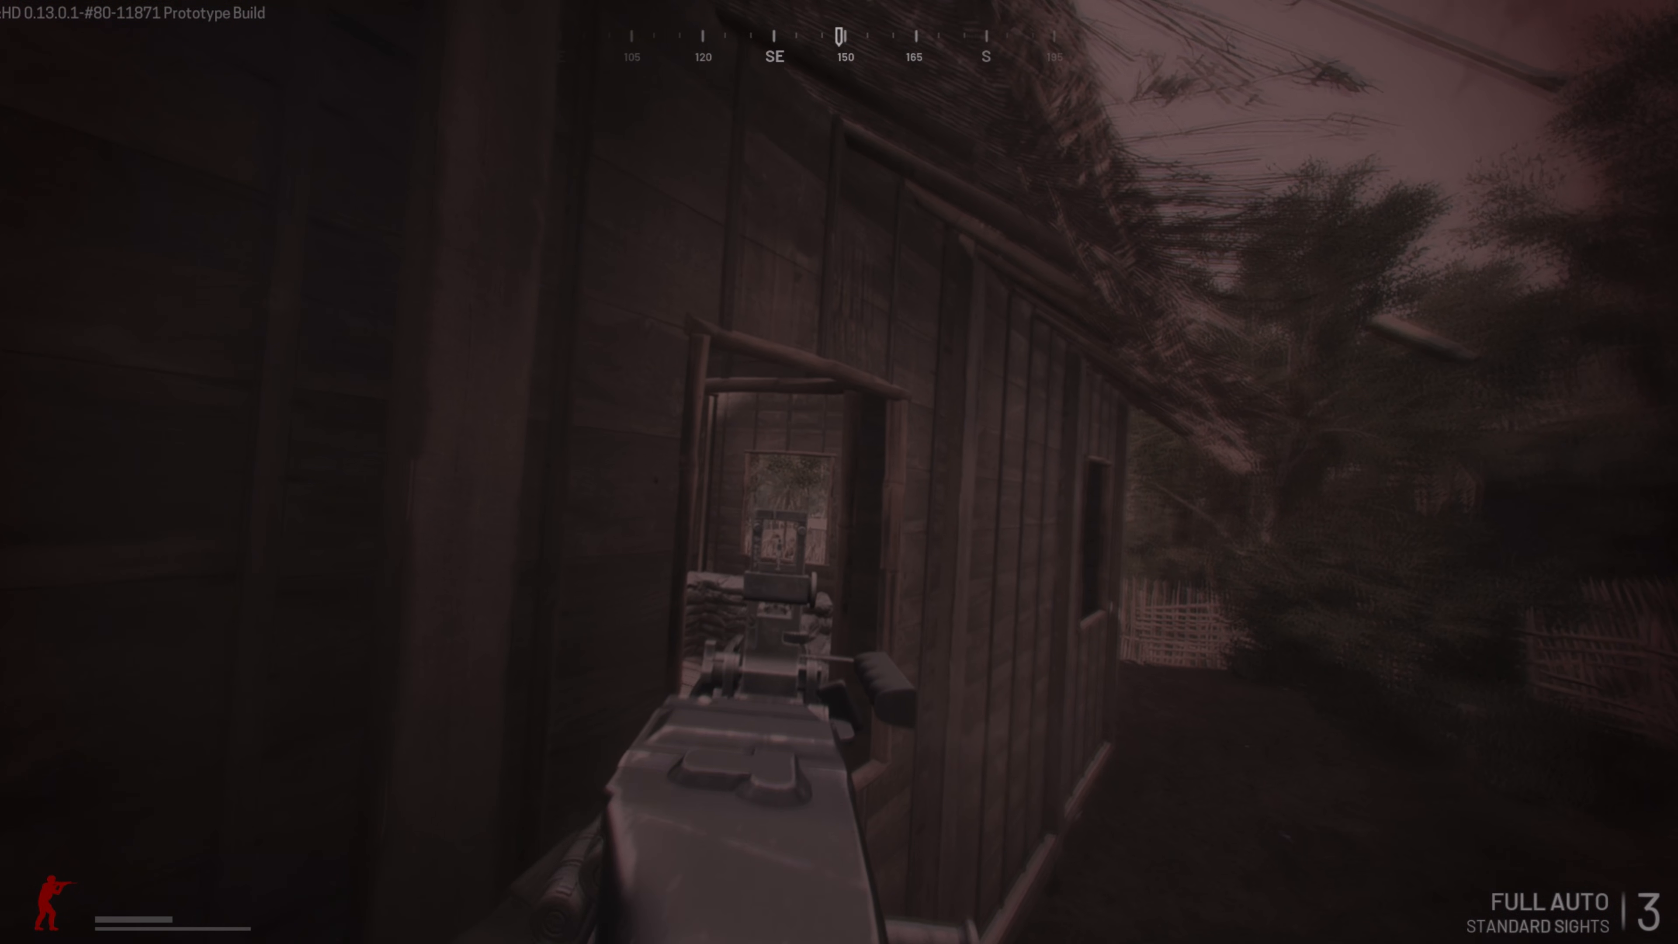
{"action": "mouse_move", "coordinate": [838, 471]}
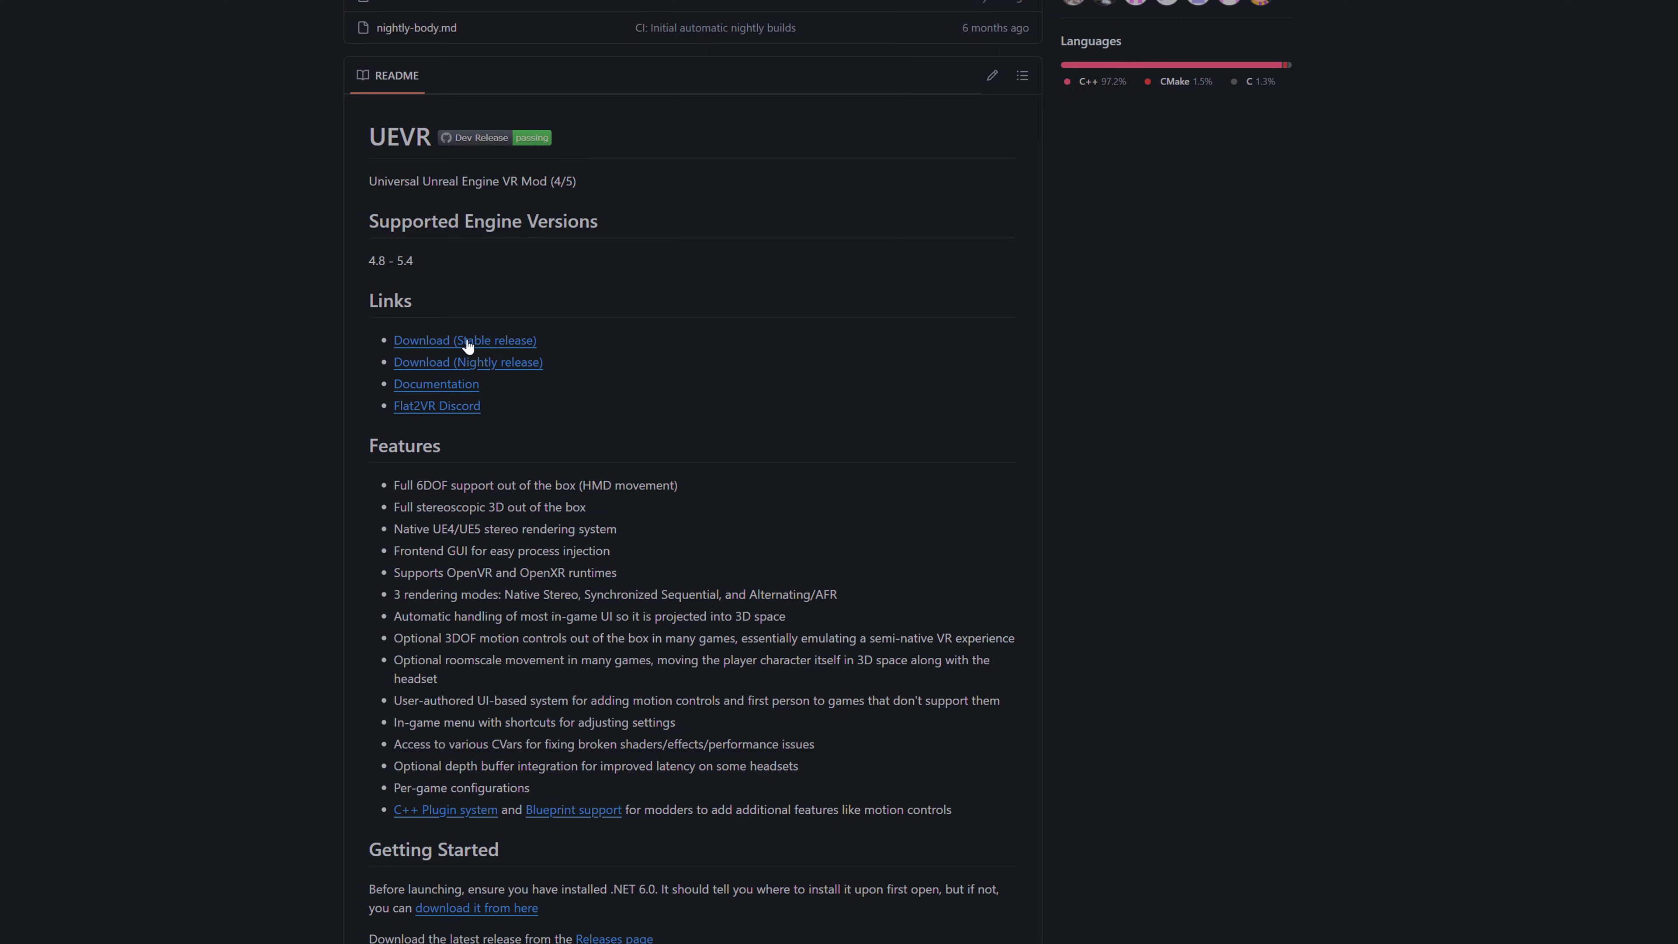
- Download UEVR.zip from the UEVR Beta 1.04 release notes on GitHub
{"action": "scroll", "scroll_direction": "up", "scroll_amount": 3}
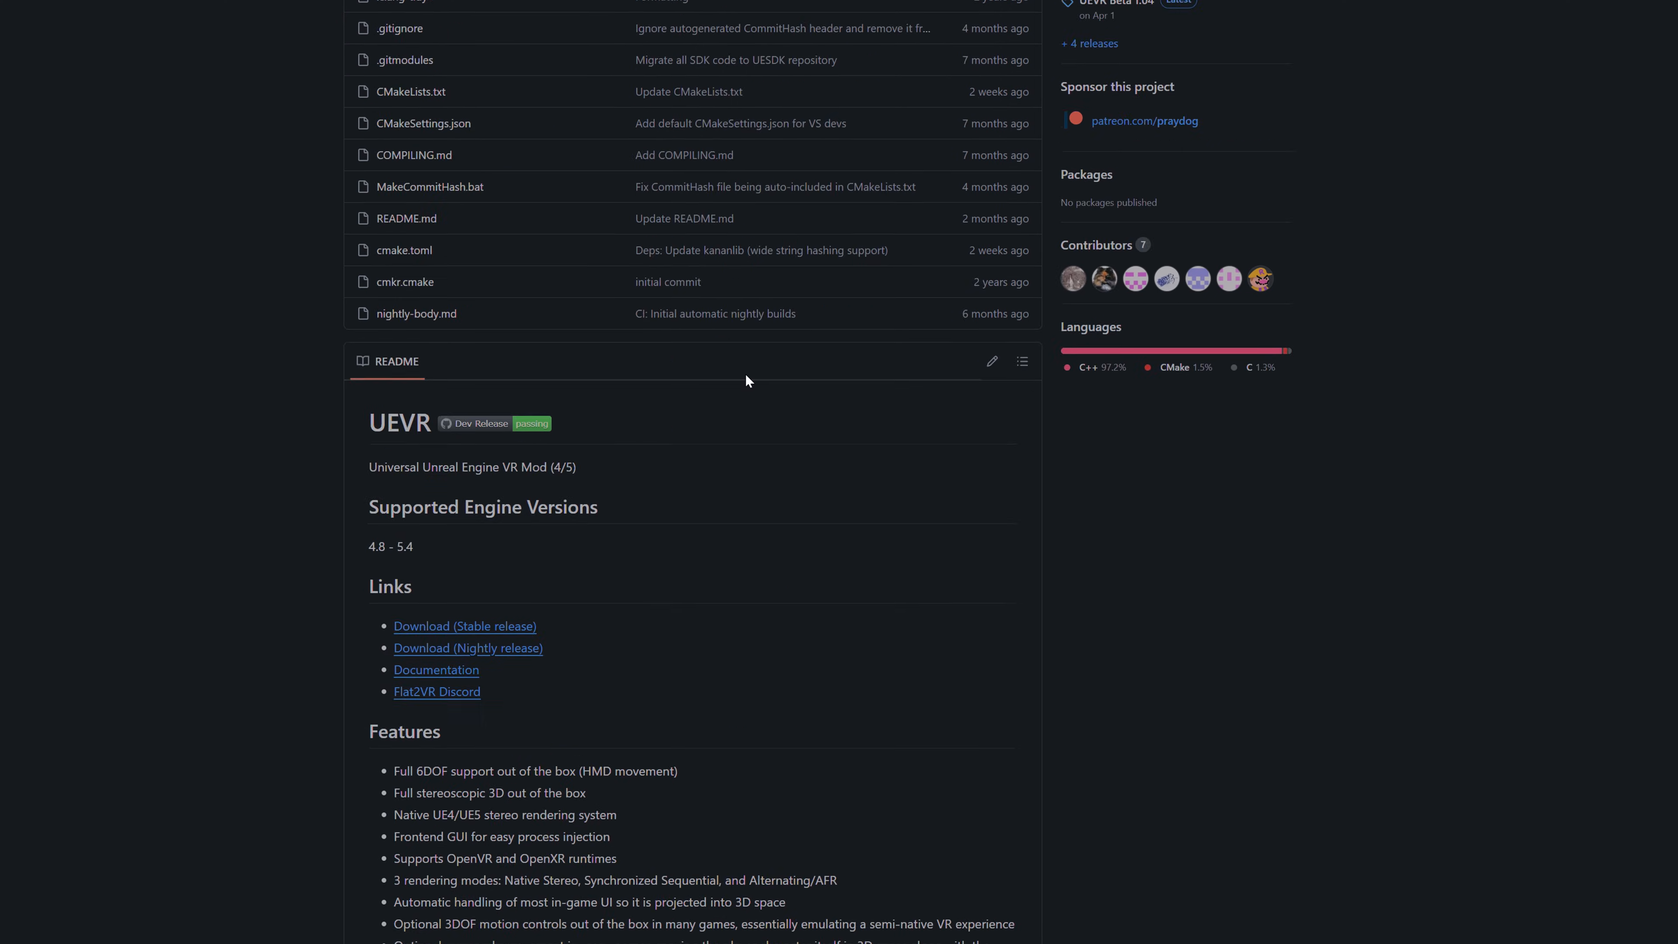
{"action": "scroll", "scroll_direction": "up", "scroll_amount": 3}
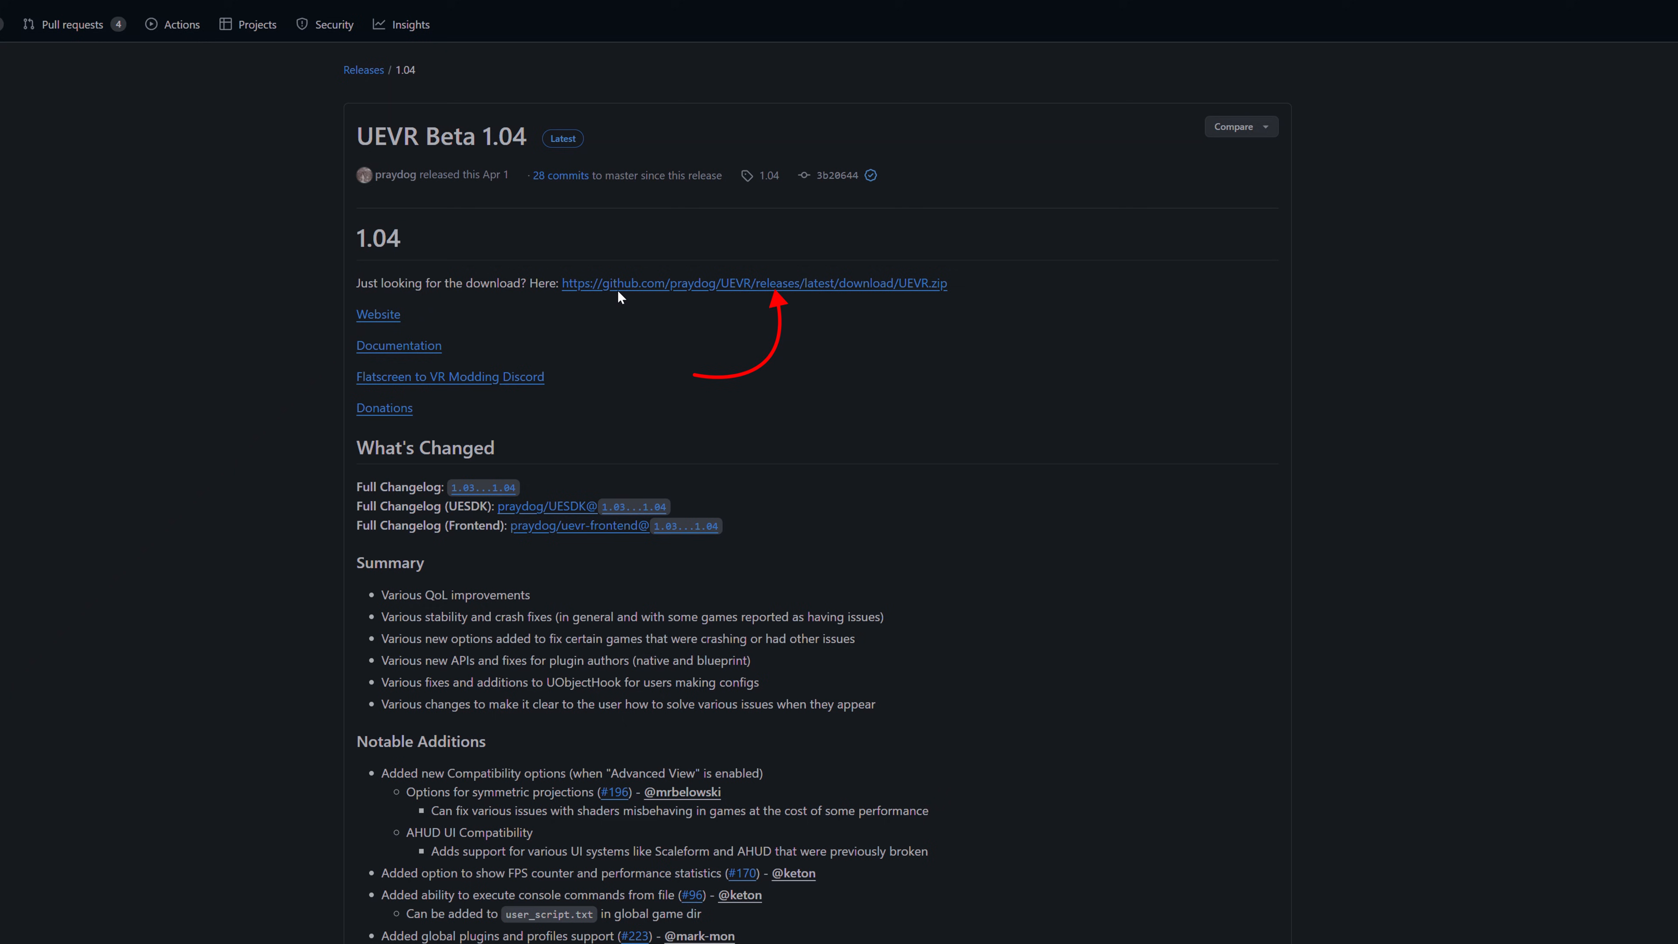
{"action": "mouse_move", "coordinate": [667, 339]}
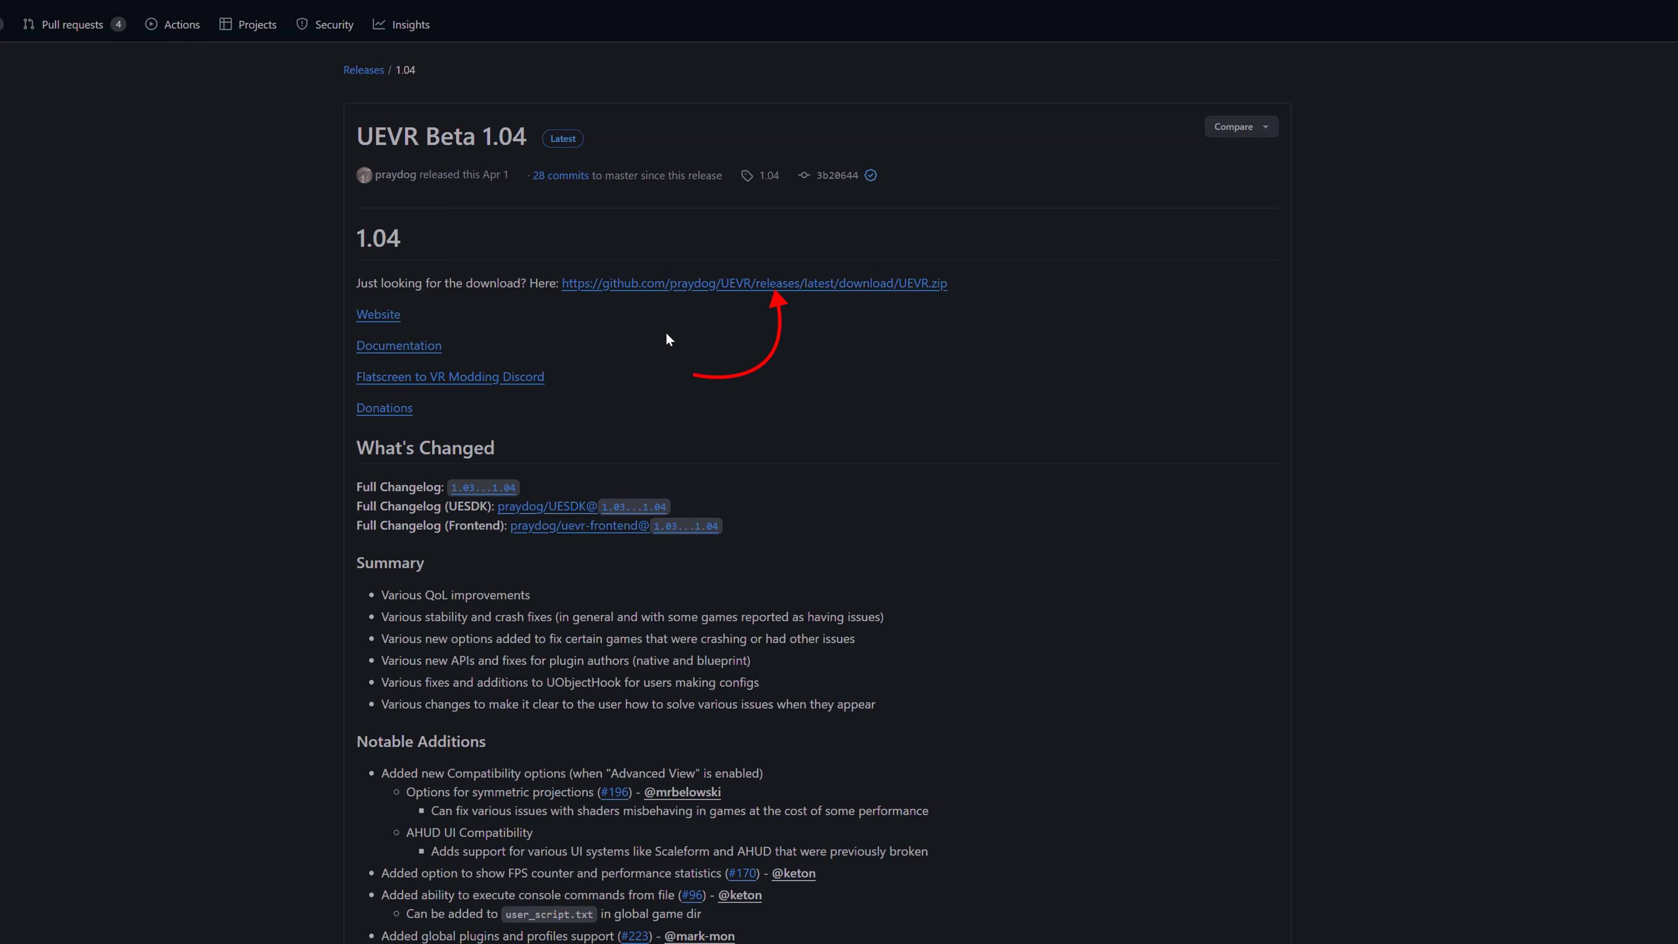
{"action": "left_click", "coordinate": [753, 283]}
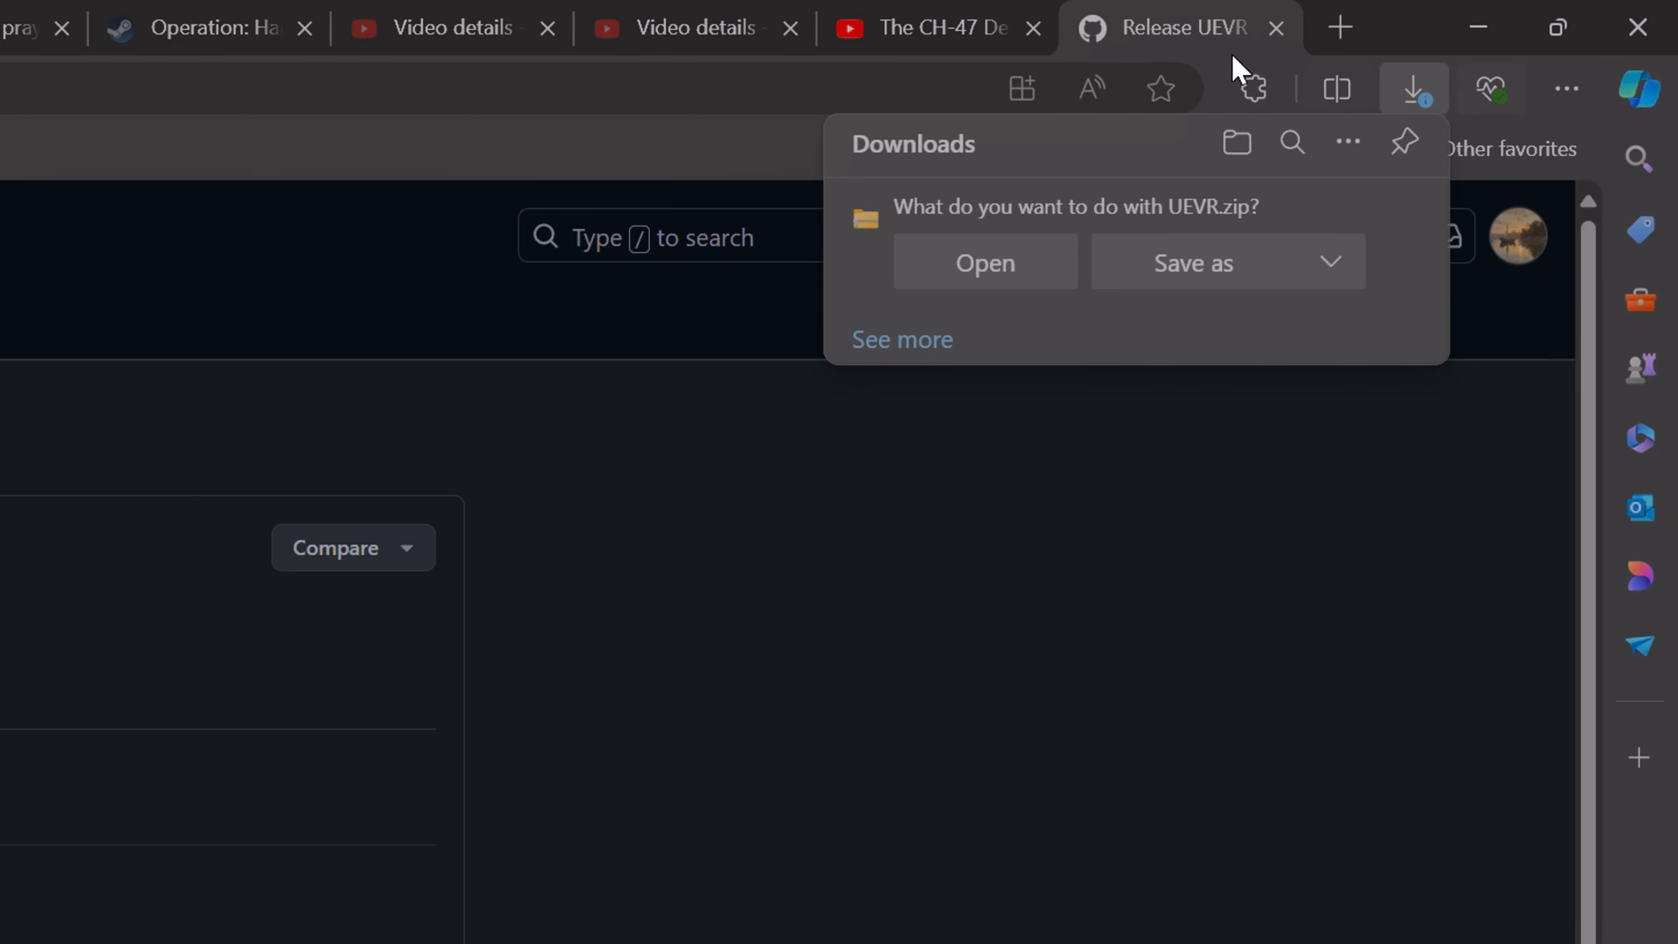
{"action": "mouse_move", "coordinate": [983, 263]}
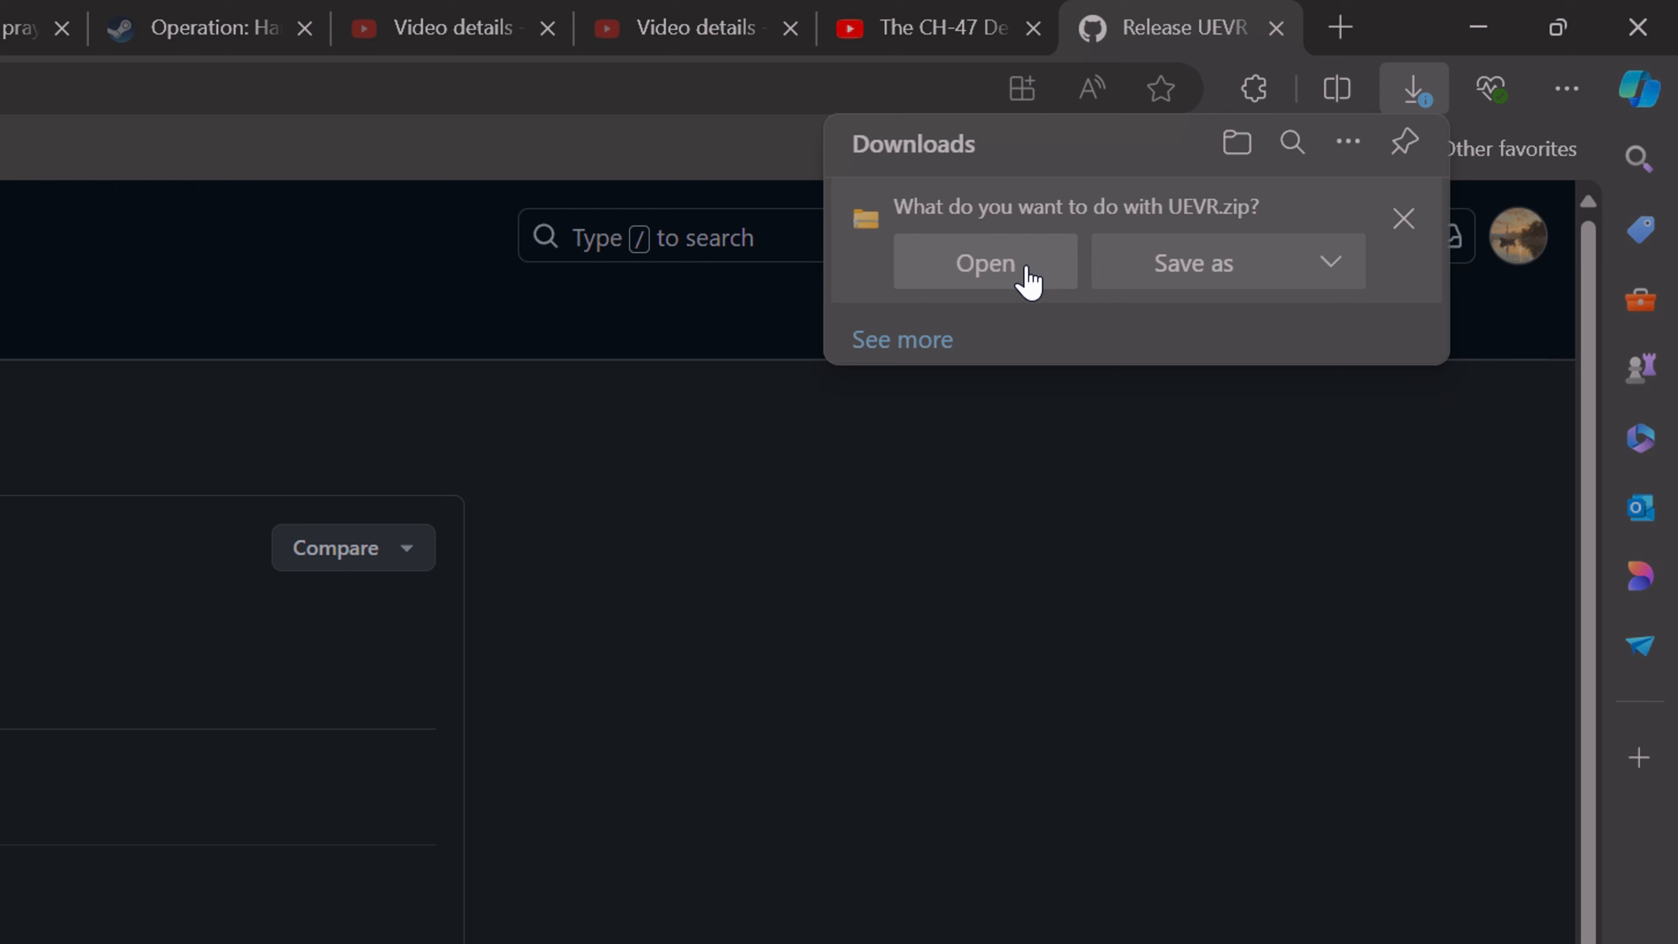
{"action": "mouse_move", "coordinate": [1155, 263]}
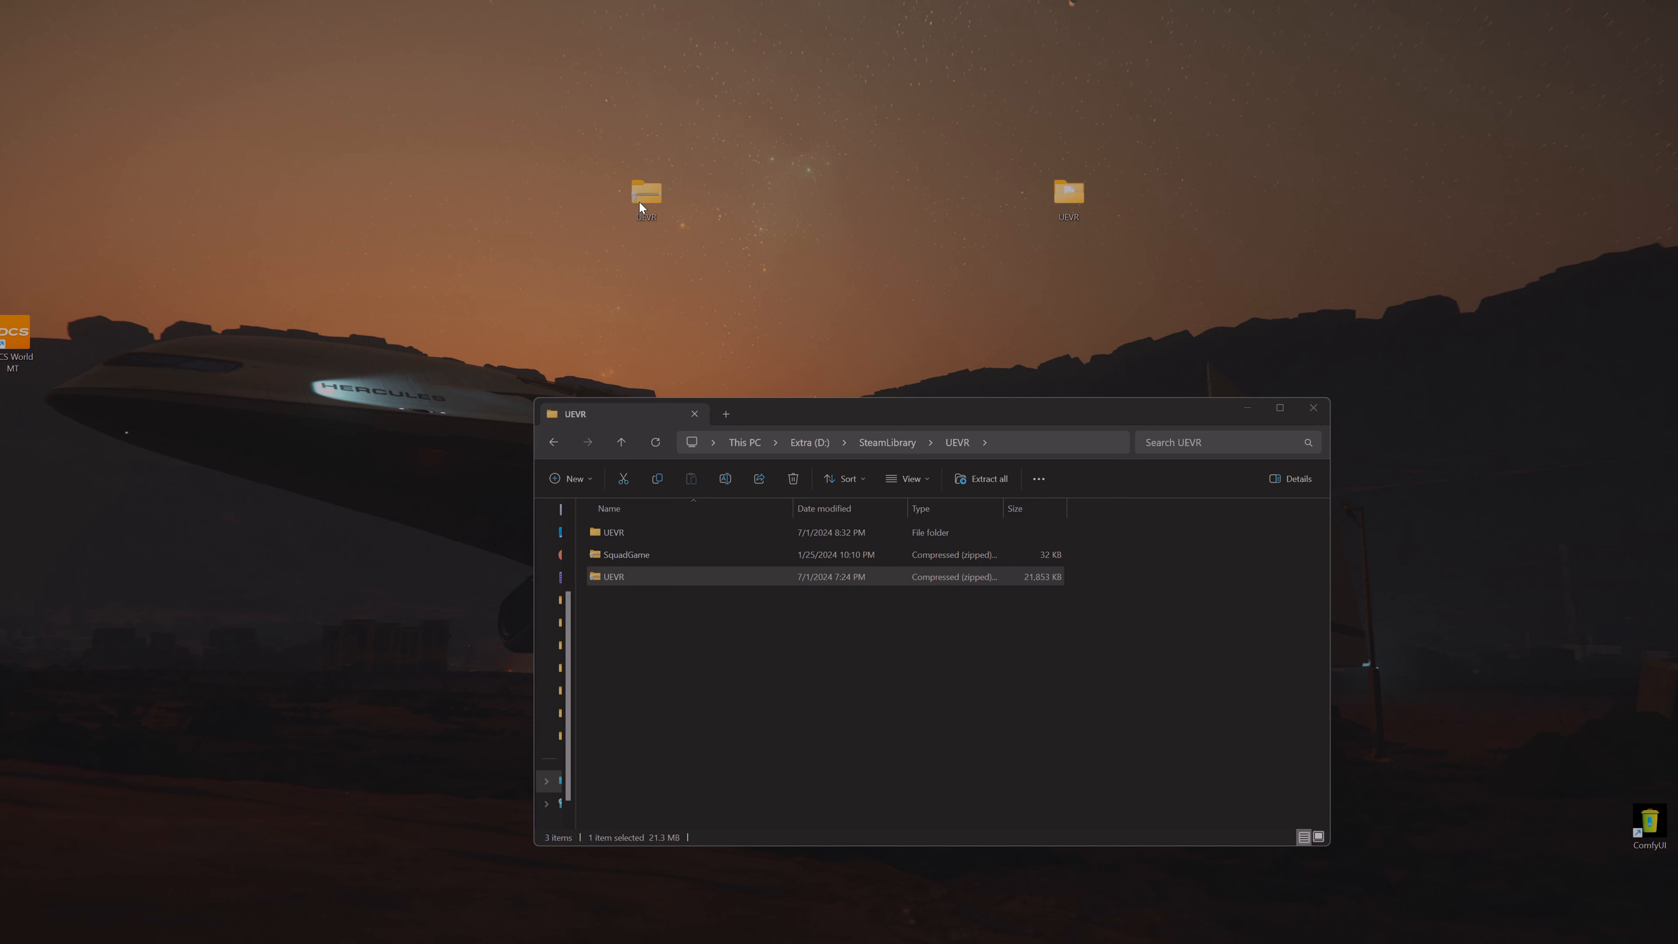
- Run UEVRInjector.exe from the desktop UEVR folder as administrator and confirm the UAC prompt
{"action": "right_click", "coordinate": [645, 195]}
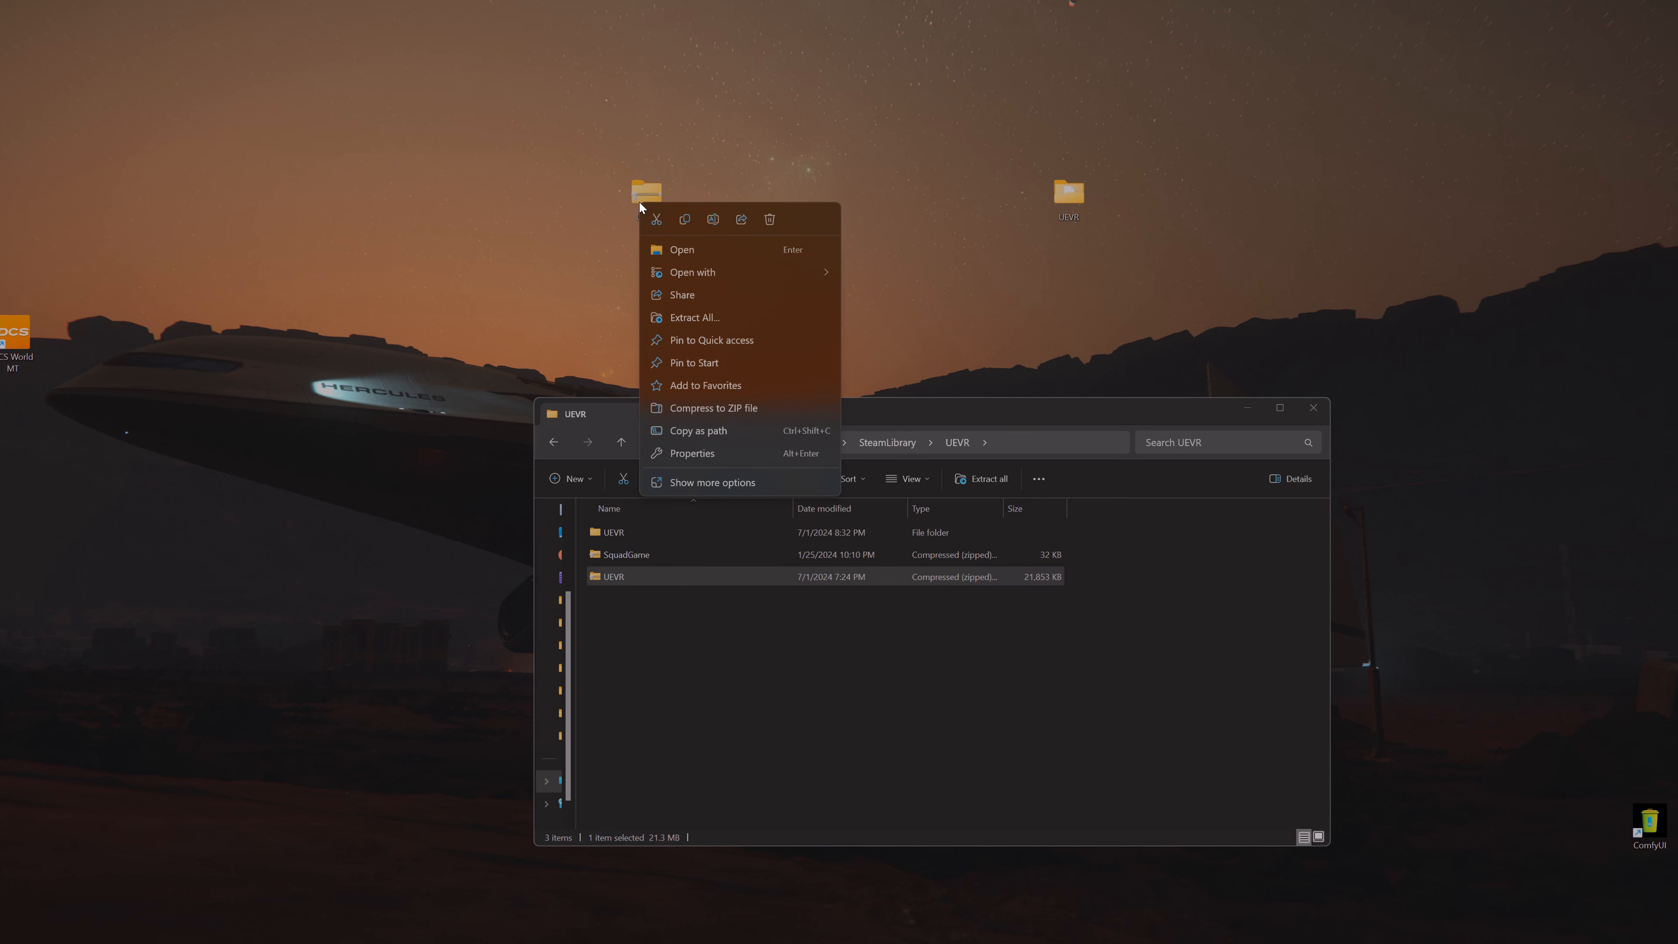
{"action": "mouse_move", "coordinate": [693, 318]}
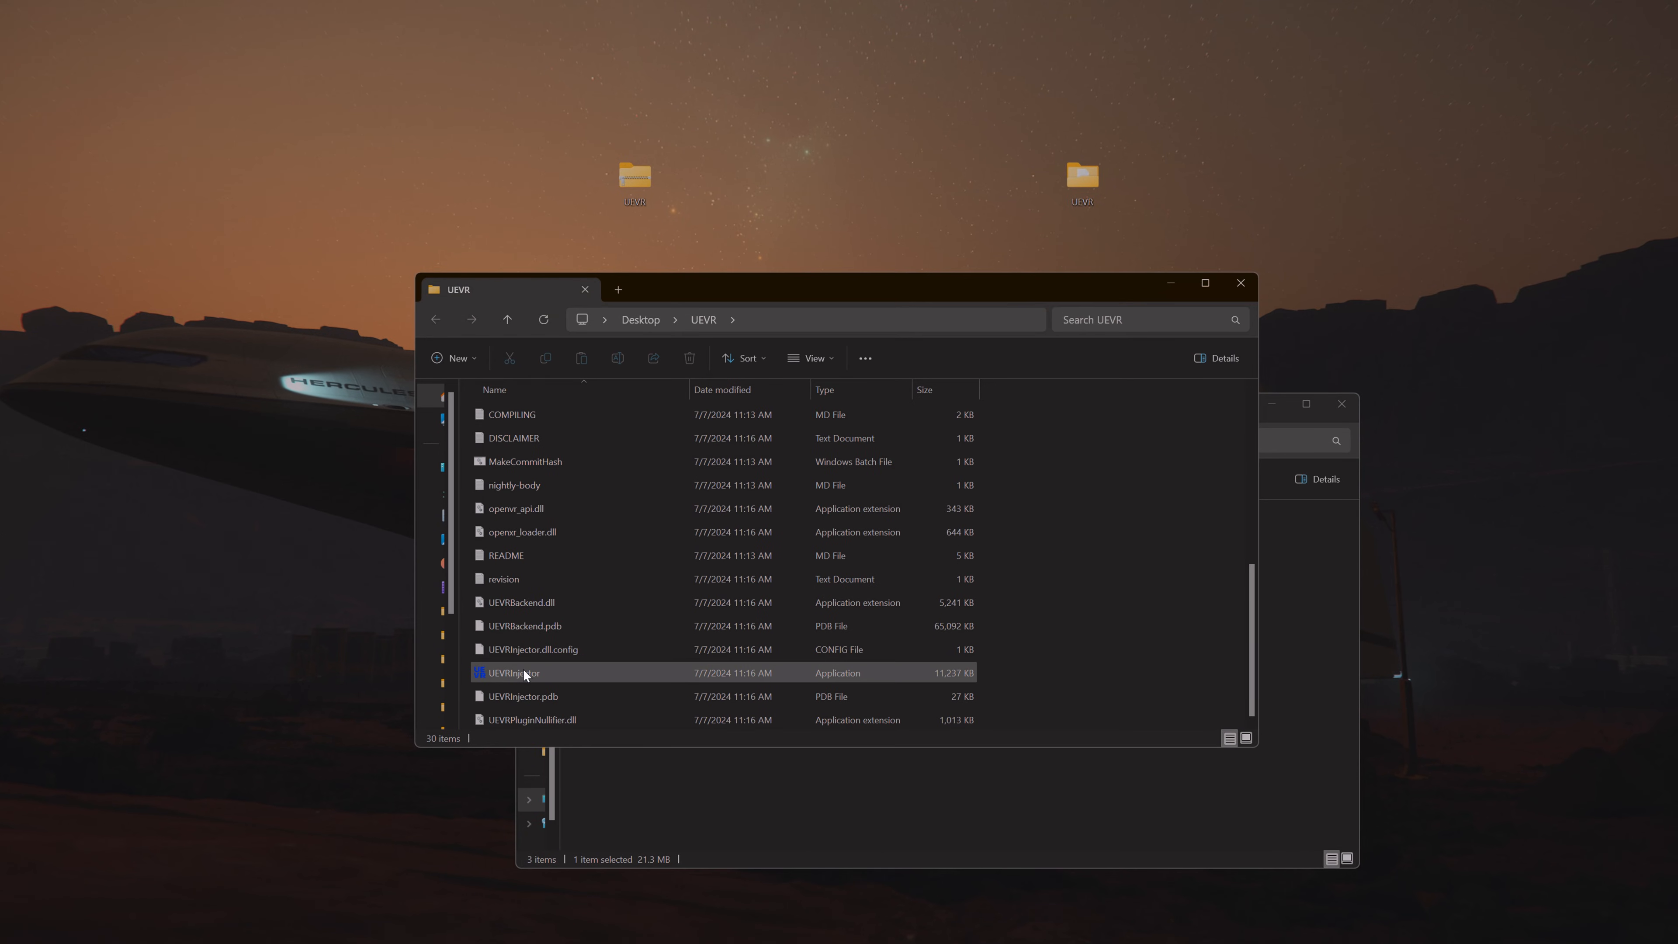
{"action": "left_click", "coordinate": [514, 672]}
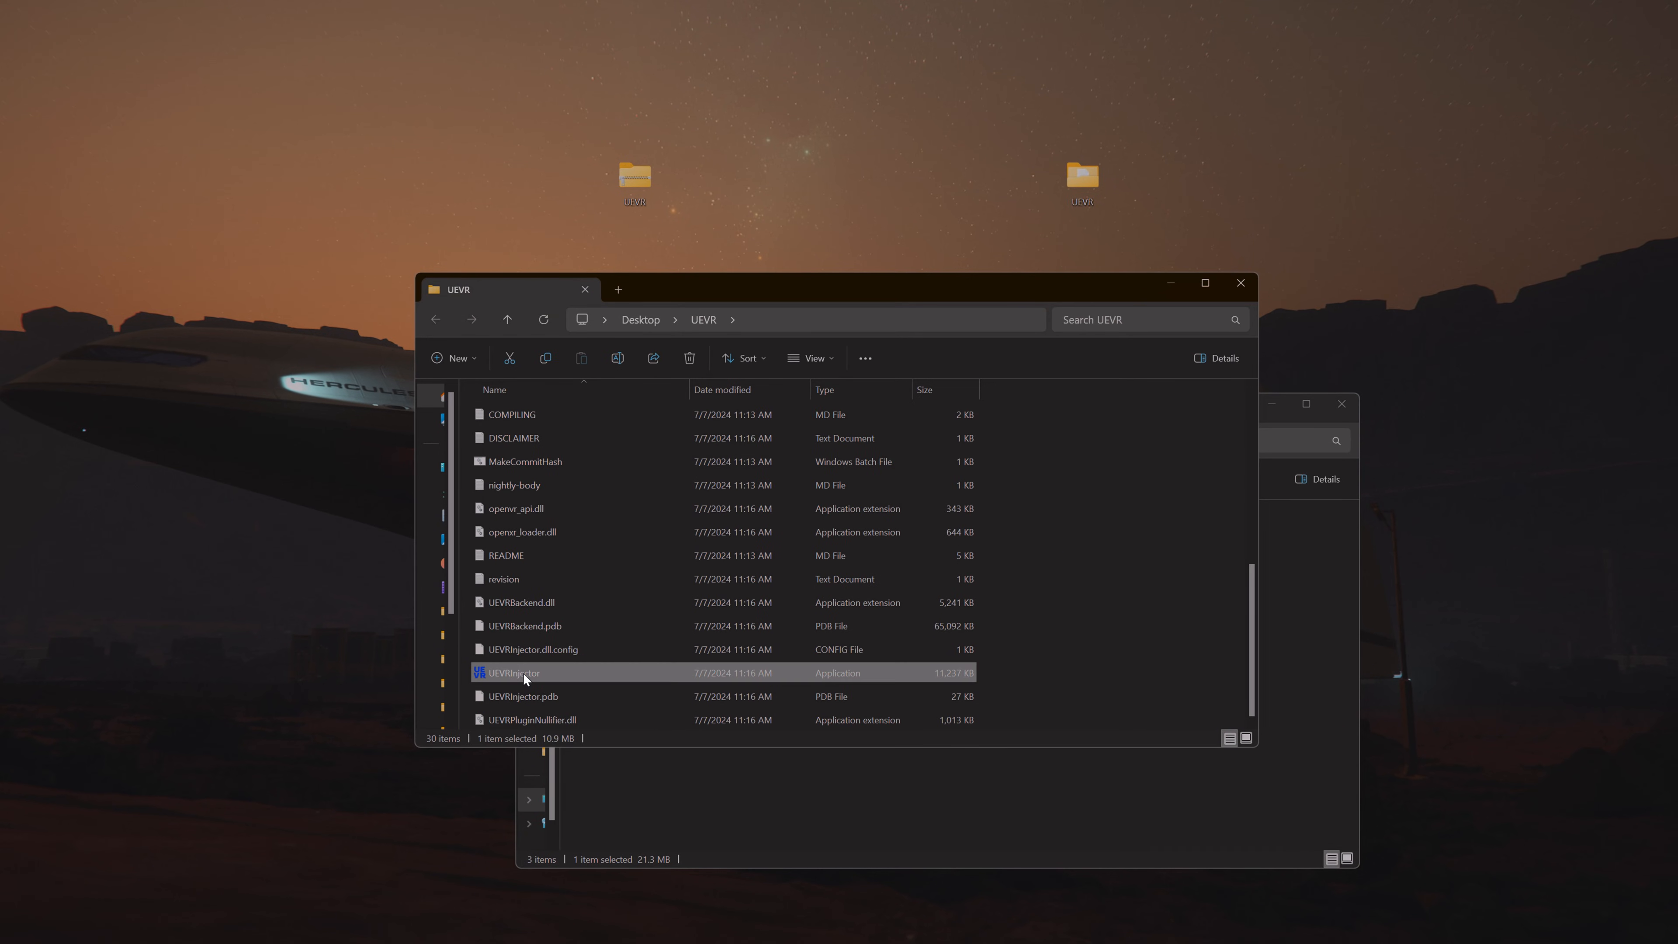
{"action": "mouse_move", "coordinate": [524, 674]}
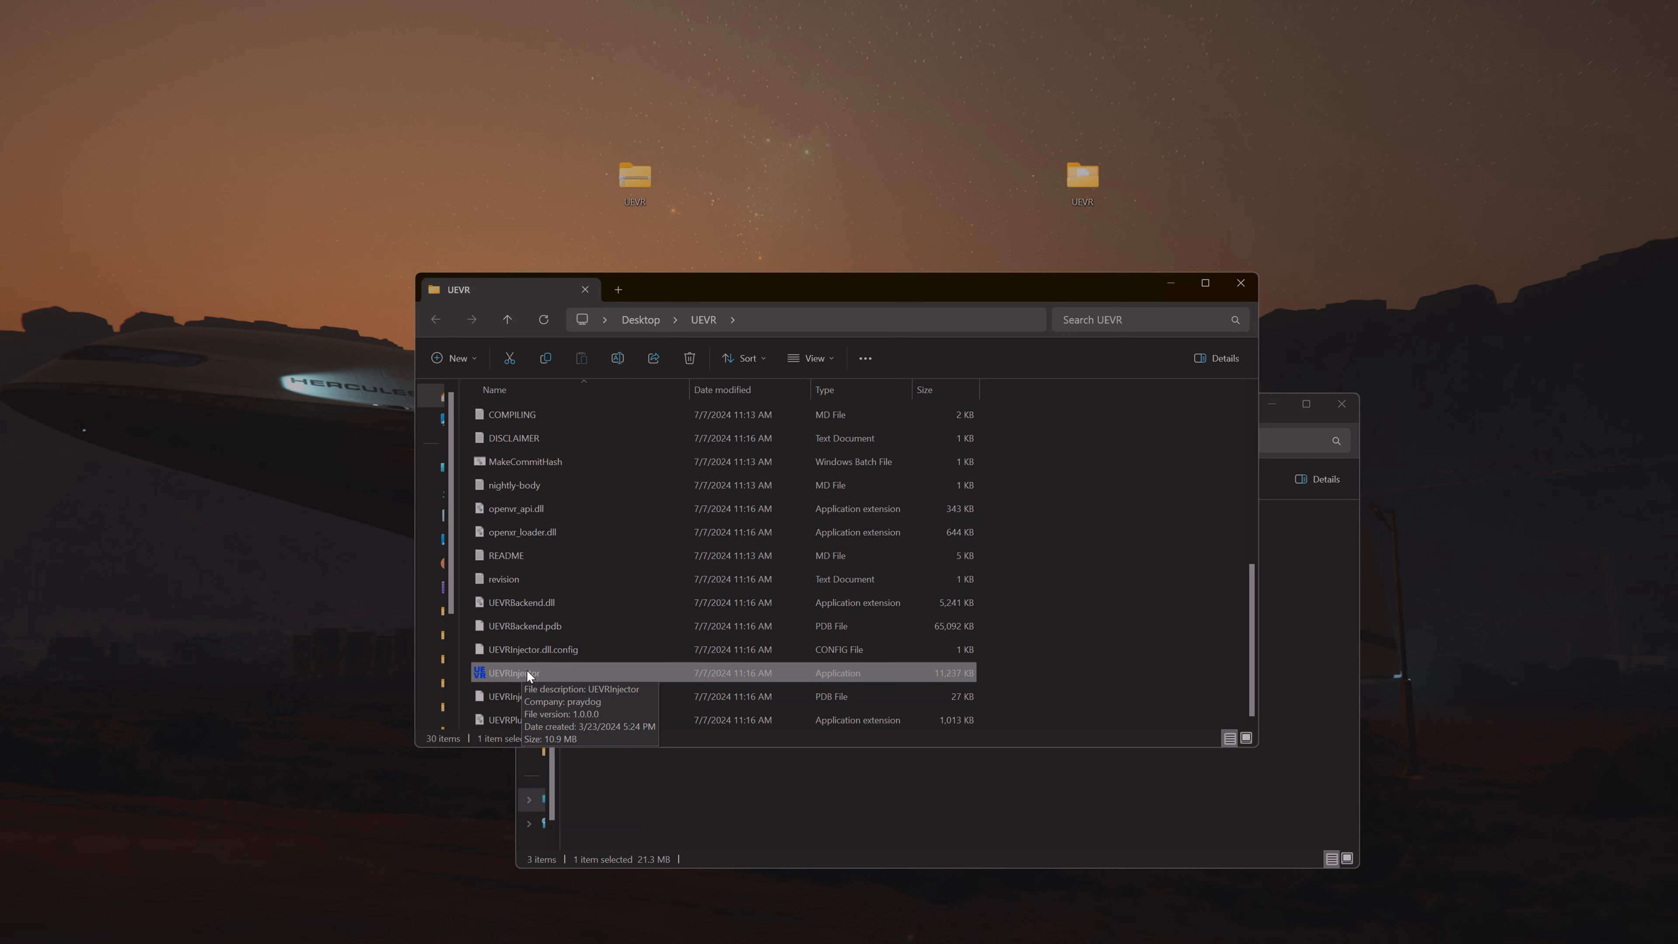
{"action": "right_click", "coordinate": [509, 672]}
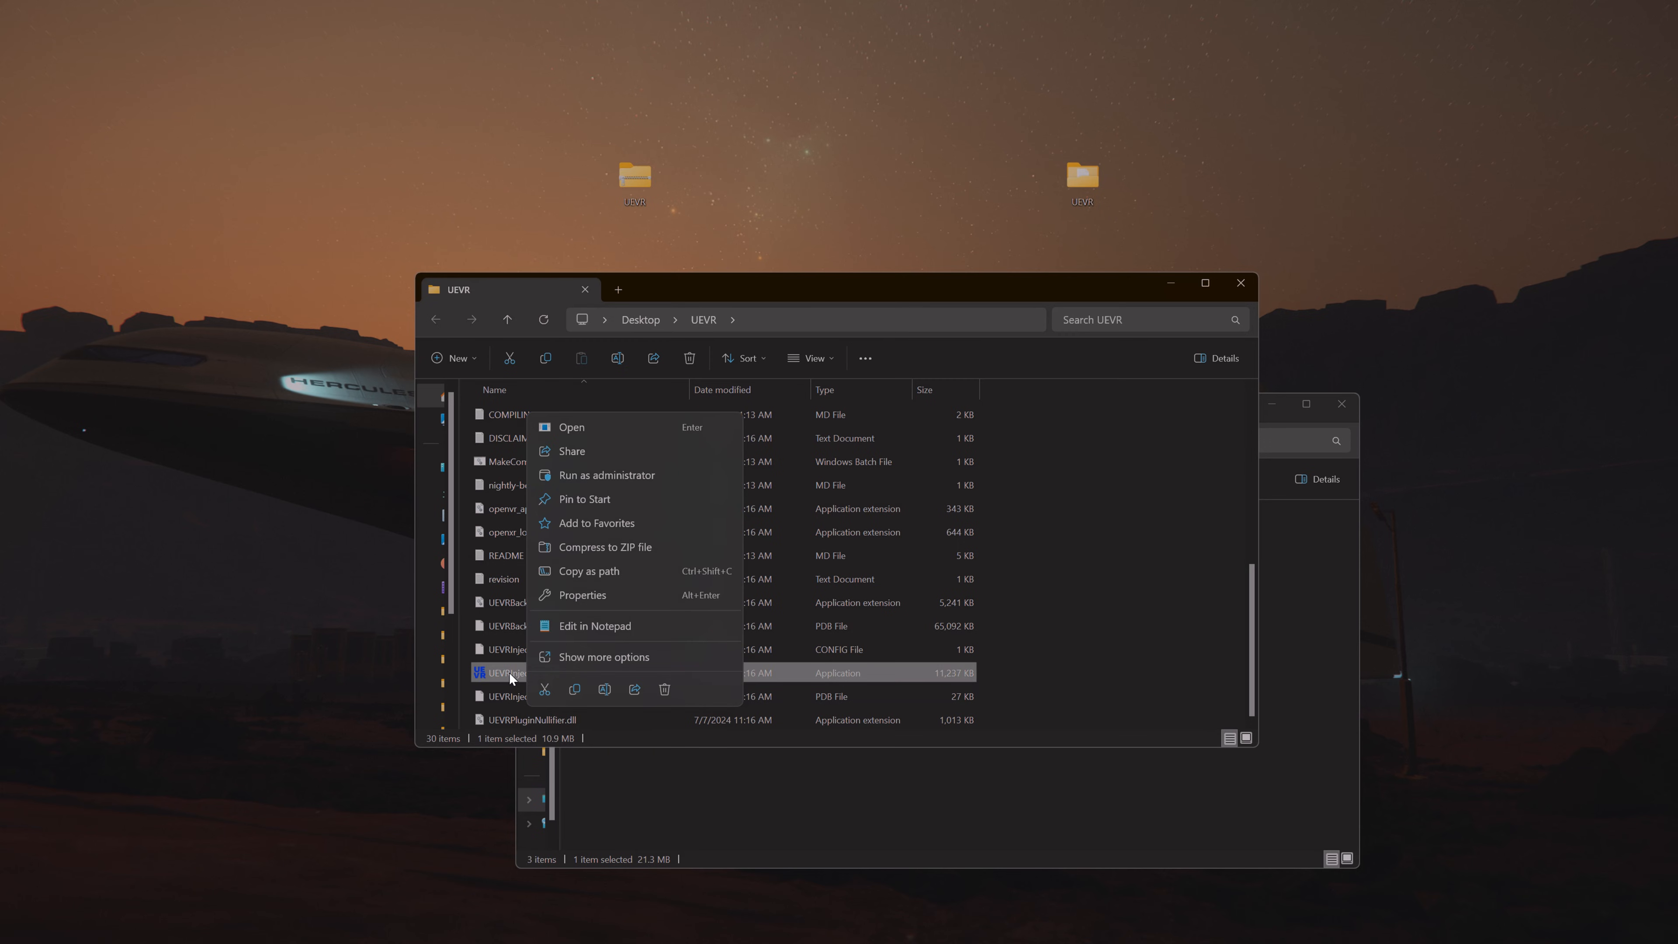
{"action": "left_click", "coordinate": [581, 595]}
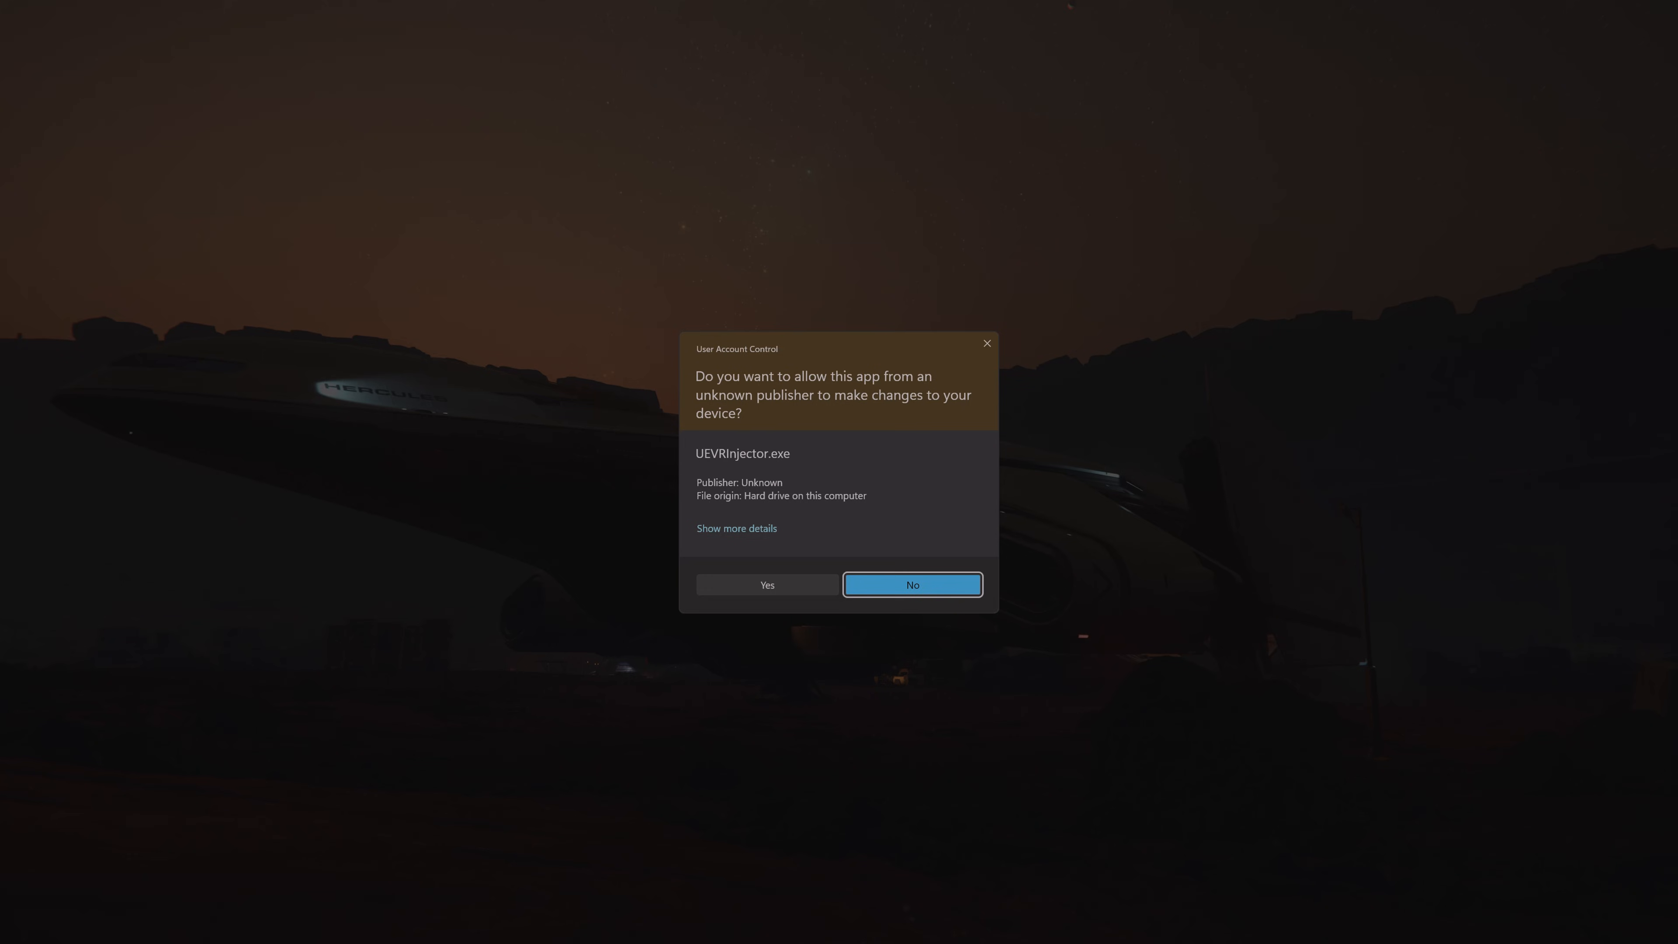
{"action": "left_click", "coordinate": [766, 584]}
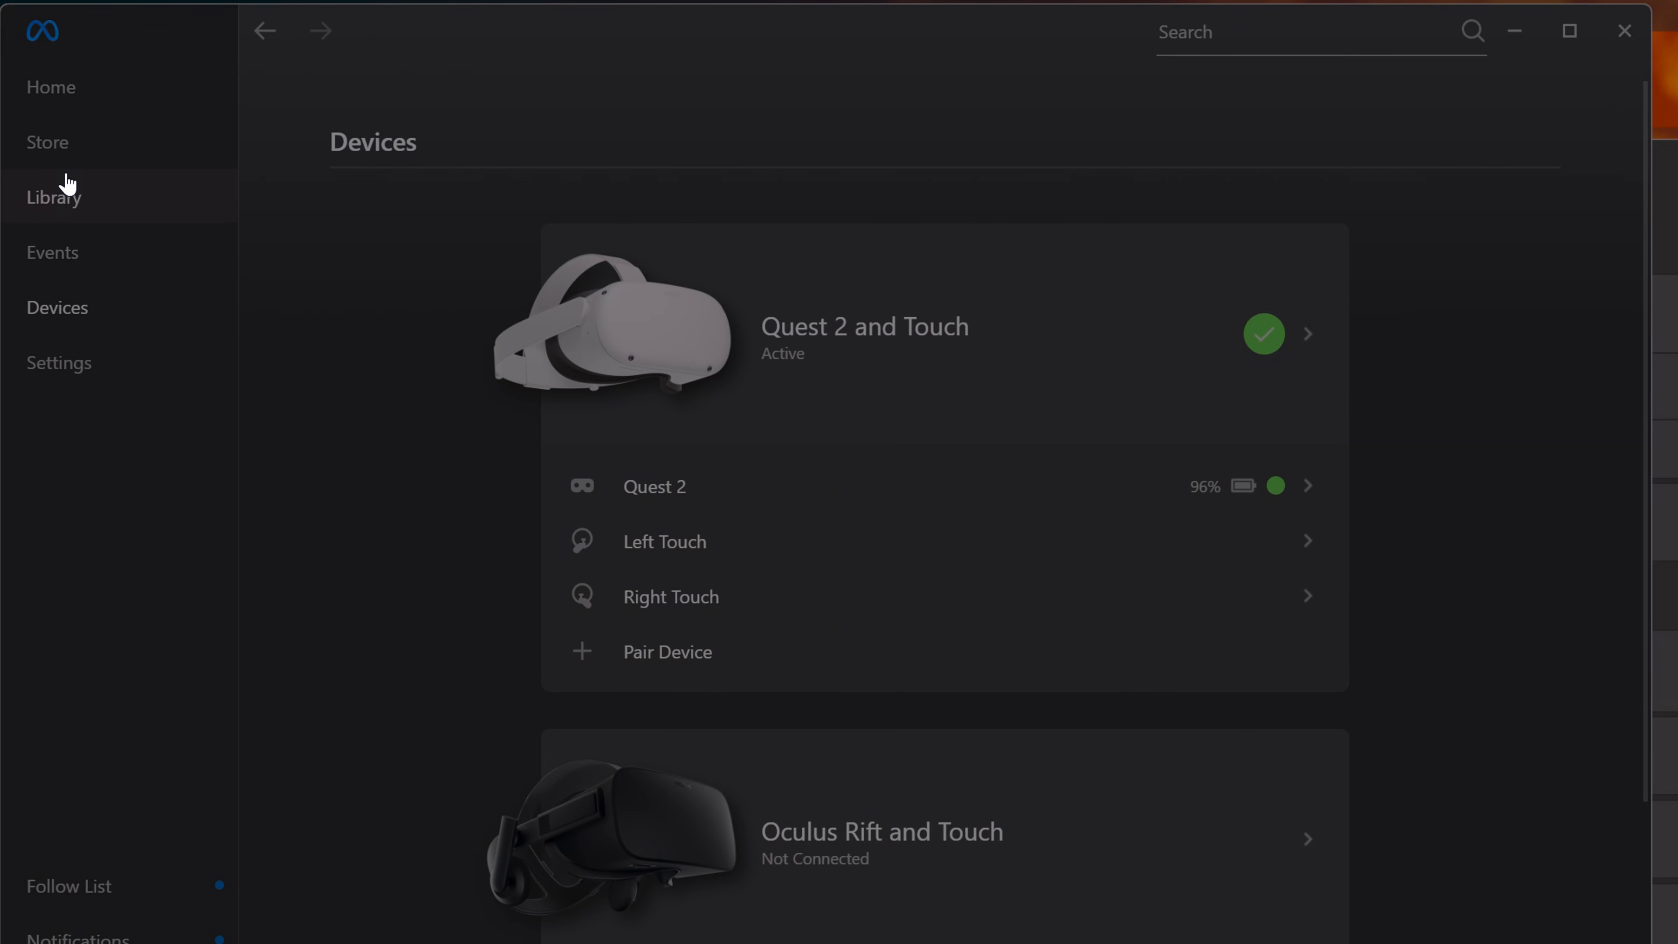
{"action": "mouse_move", "coordinate": [57, 309]}
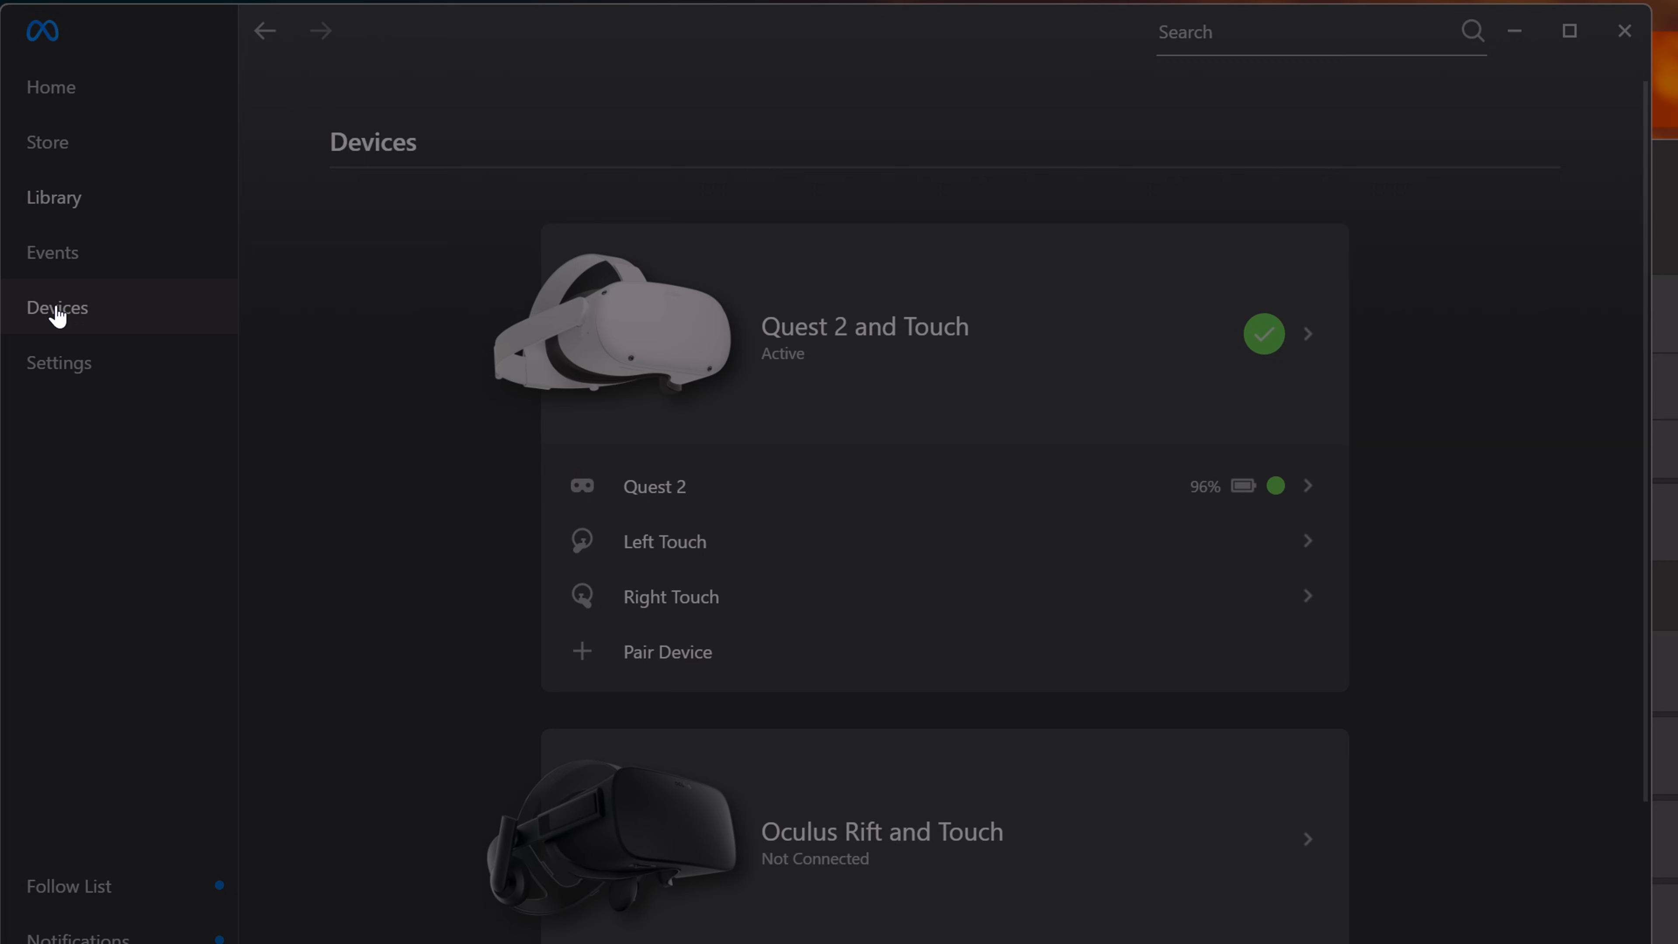
{"action": "mouse_move", "coordinate": [988, 314]}
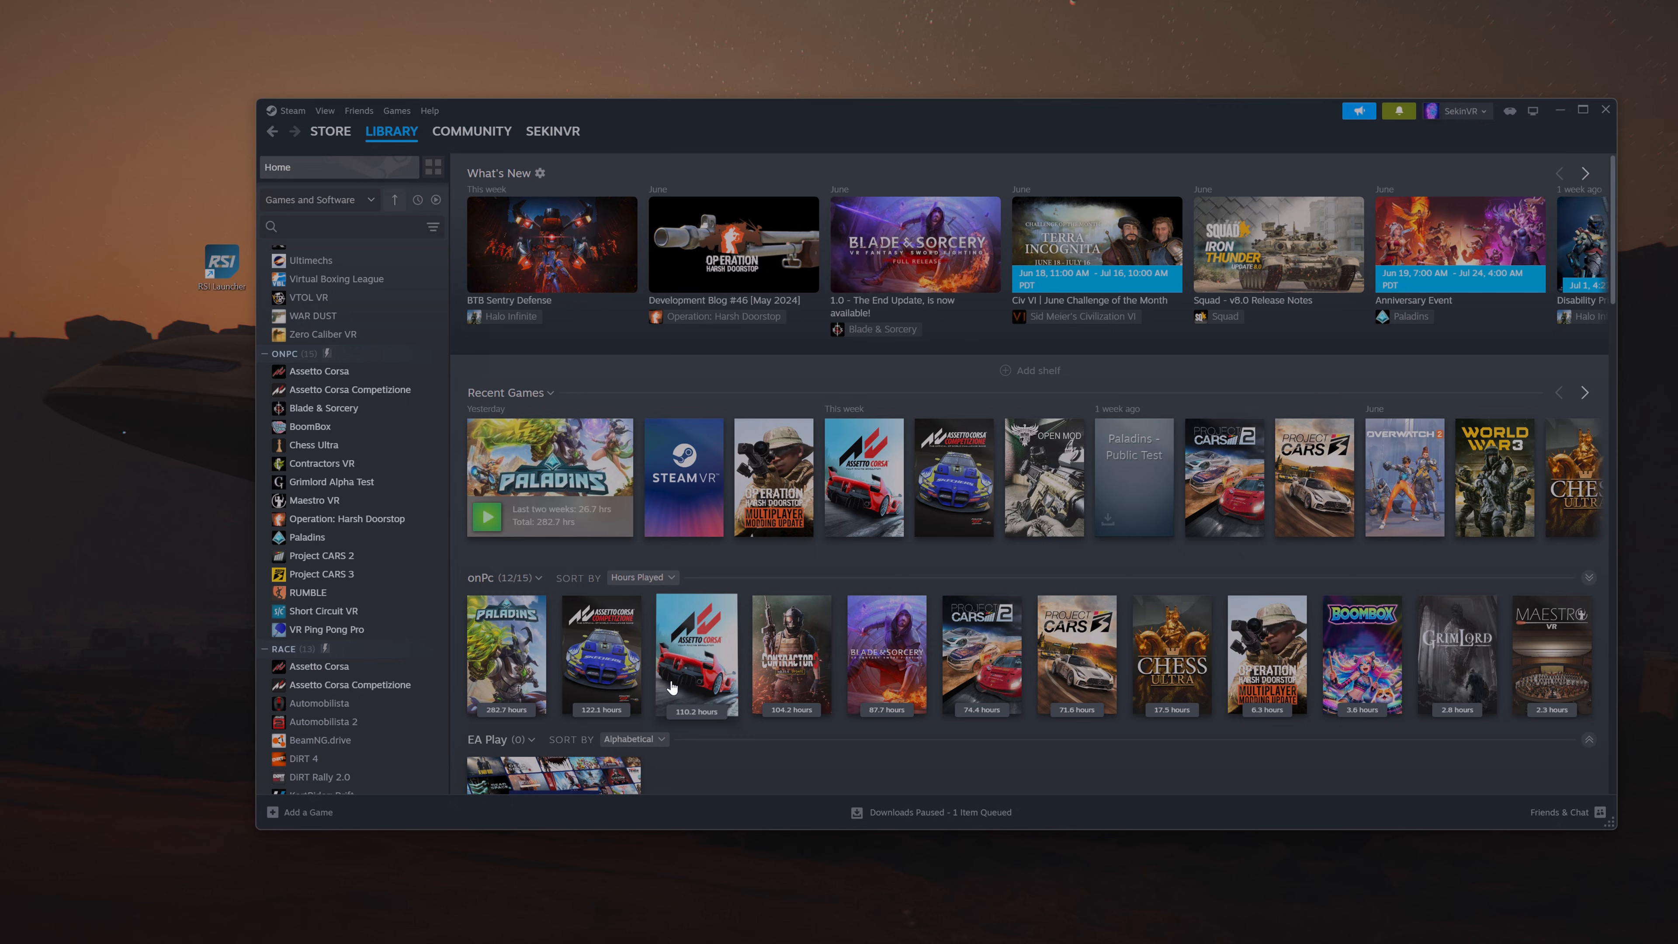
- Launch Operation: Harsh Doorstop from its Steam Library page with Play
{"action": "left_click", "coordinate": [347, 518]}
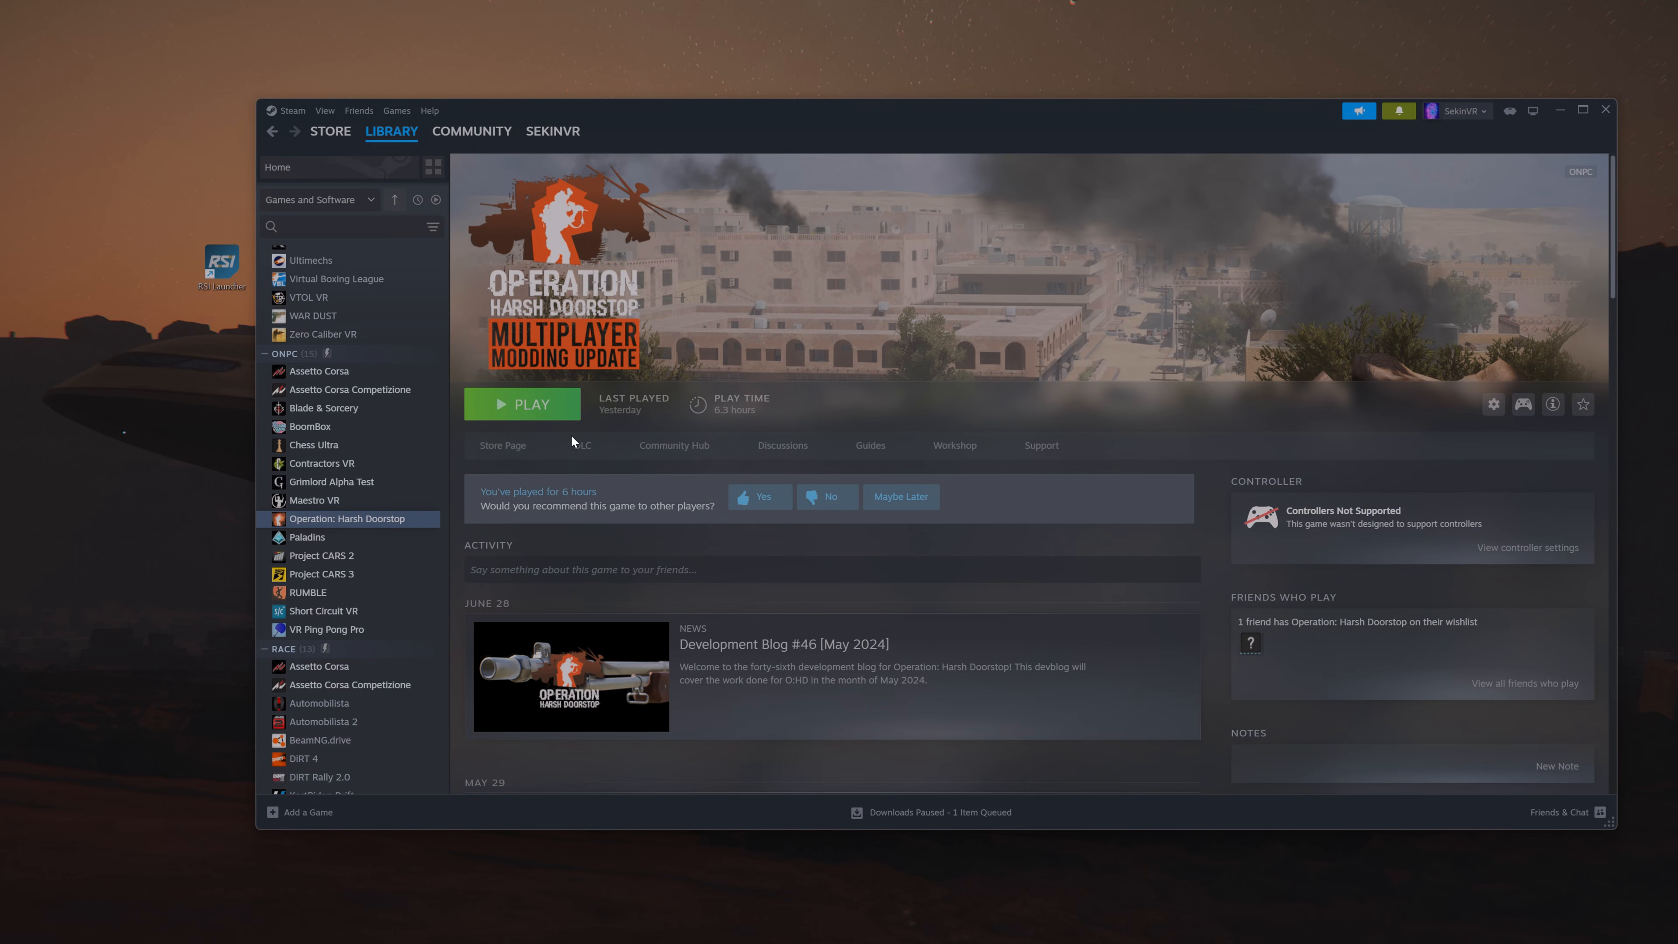
{"action": "left_click", "coordinate": [522, 405]}
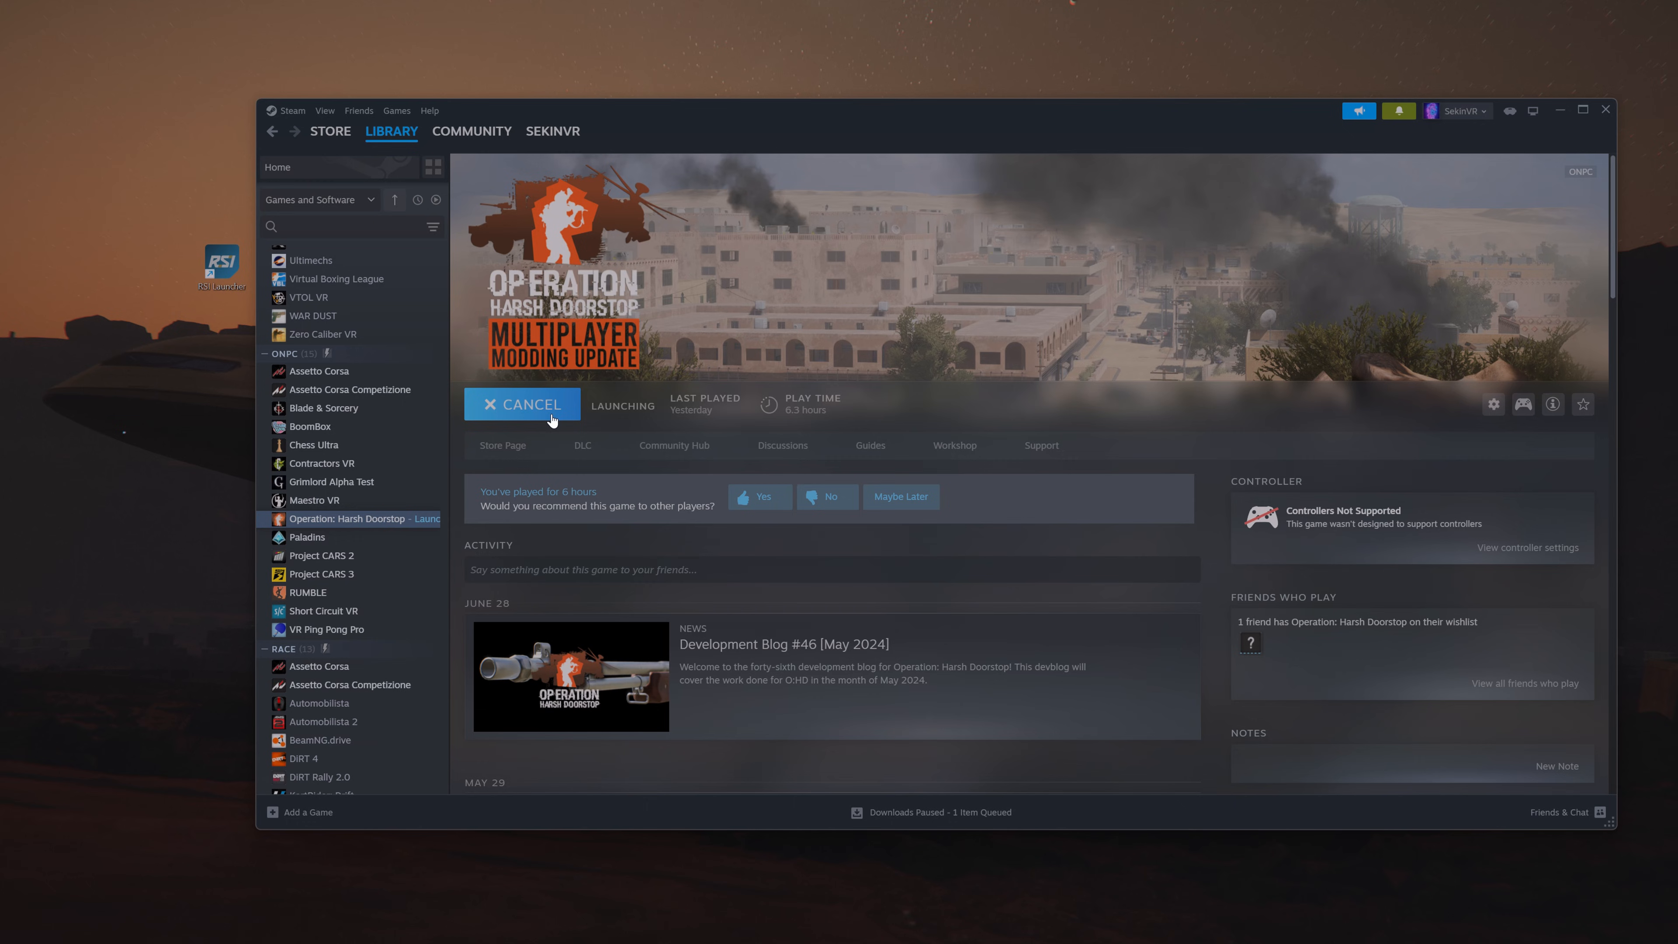
{"action": "left_click", "coordinate": [524, 405]}
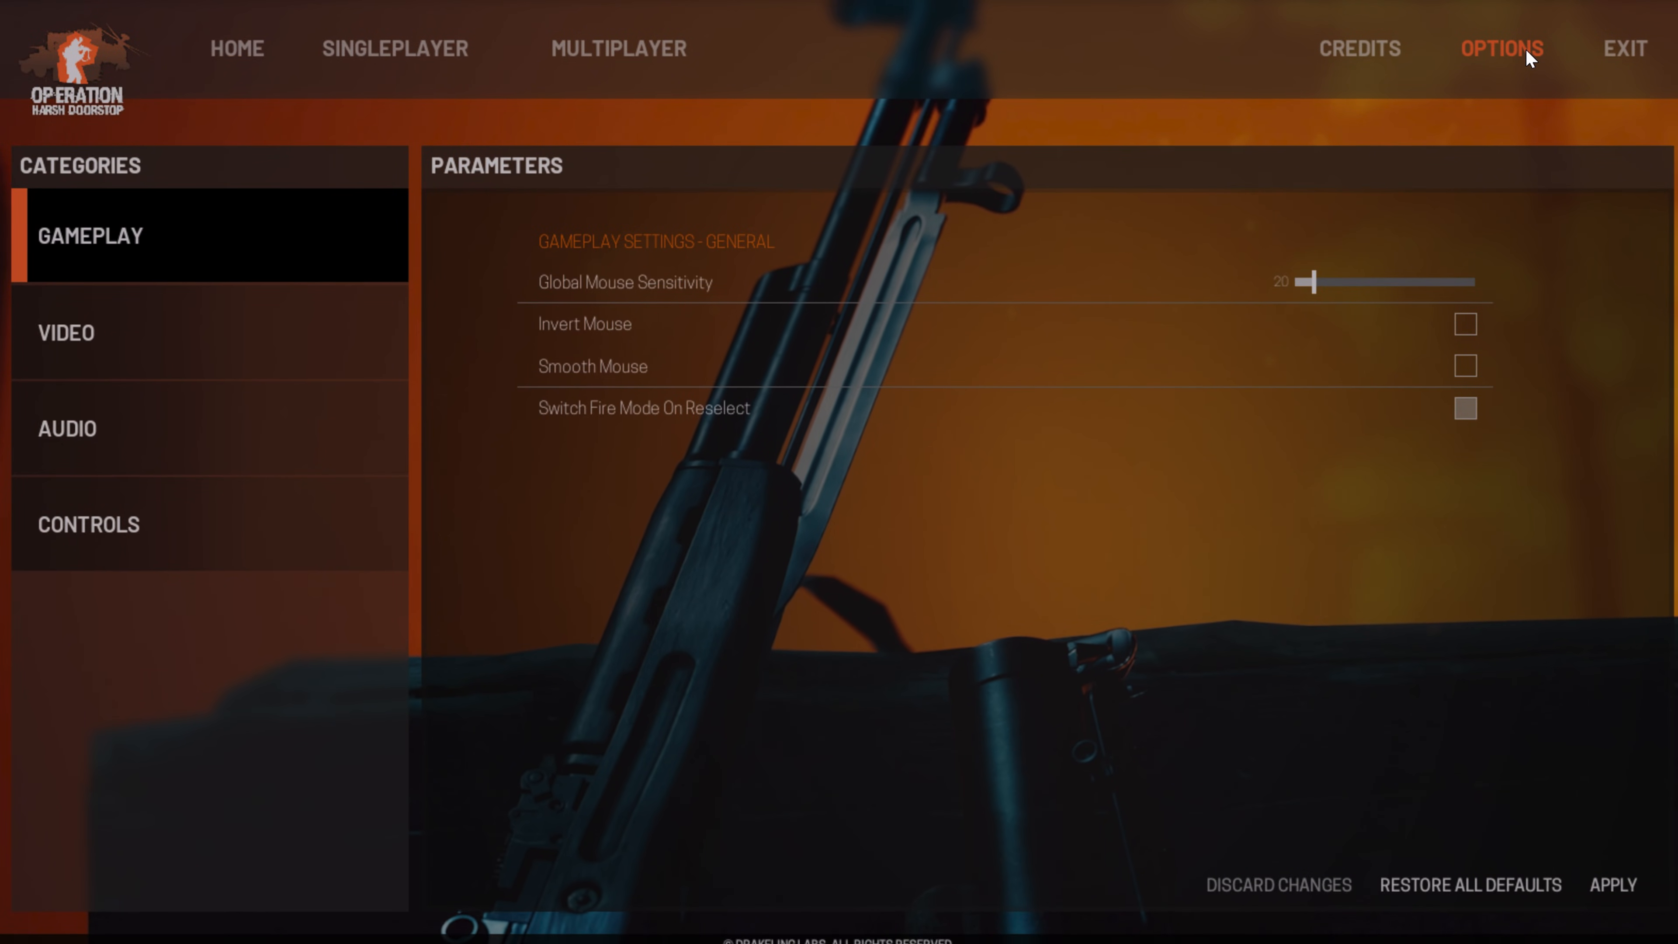
{"action": "mouse_move", "coordinate": [118, 361]}
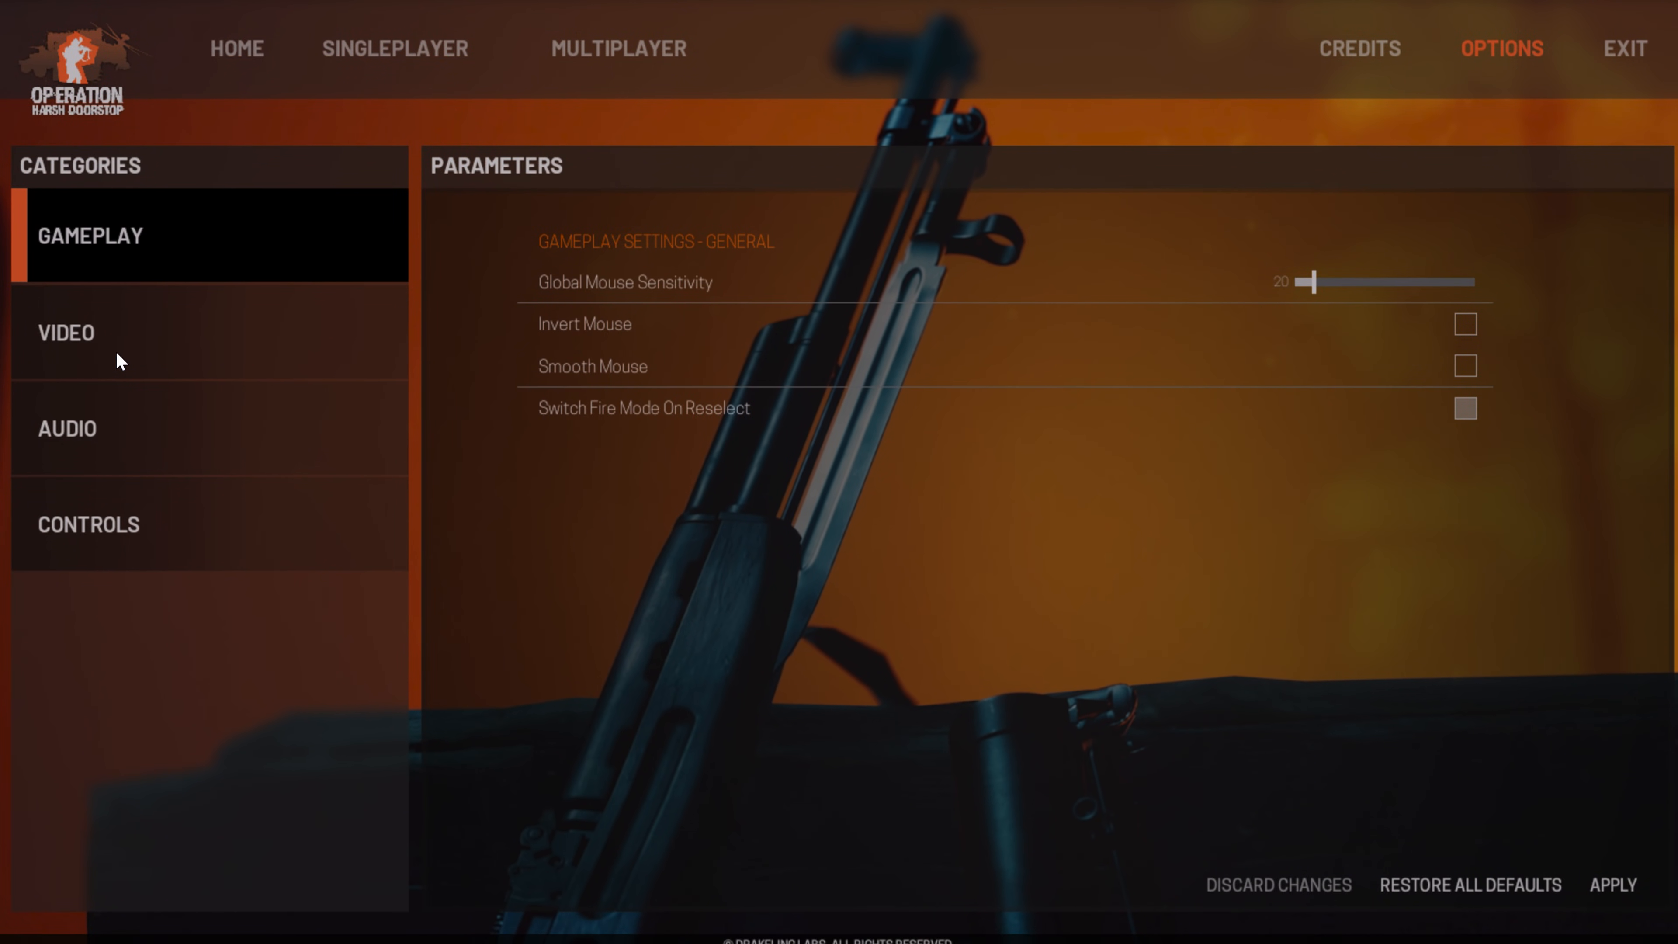
- Set Screen Resolution to 1680X1050 in Video options and look over the remaining video settings
{"action": "left_click", "coordinate": [66, 332]}
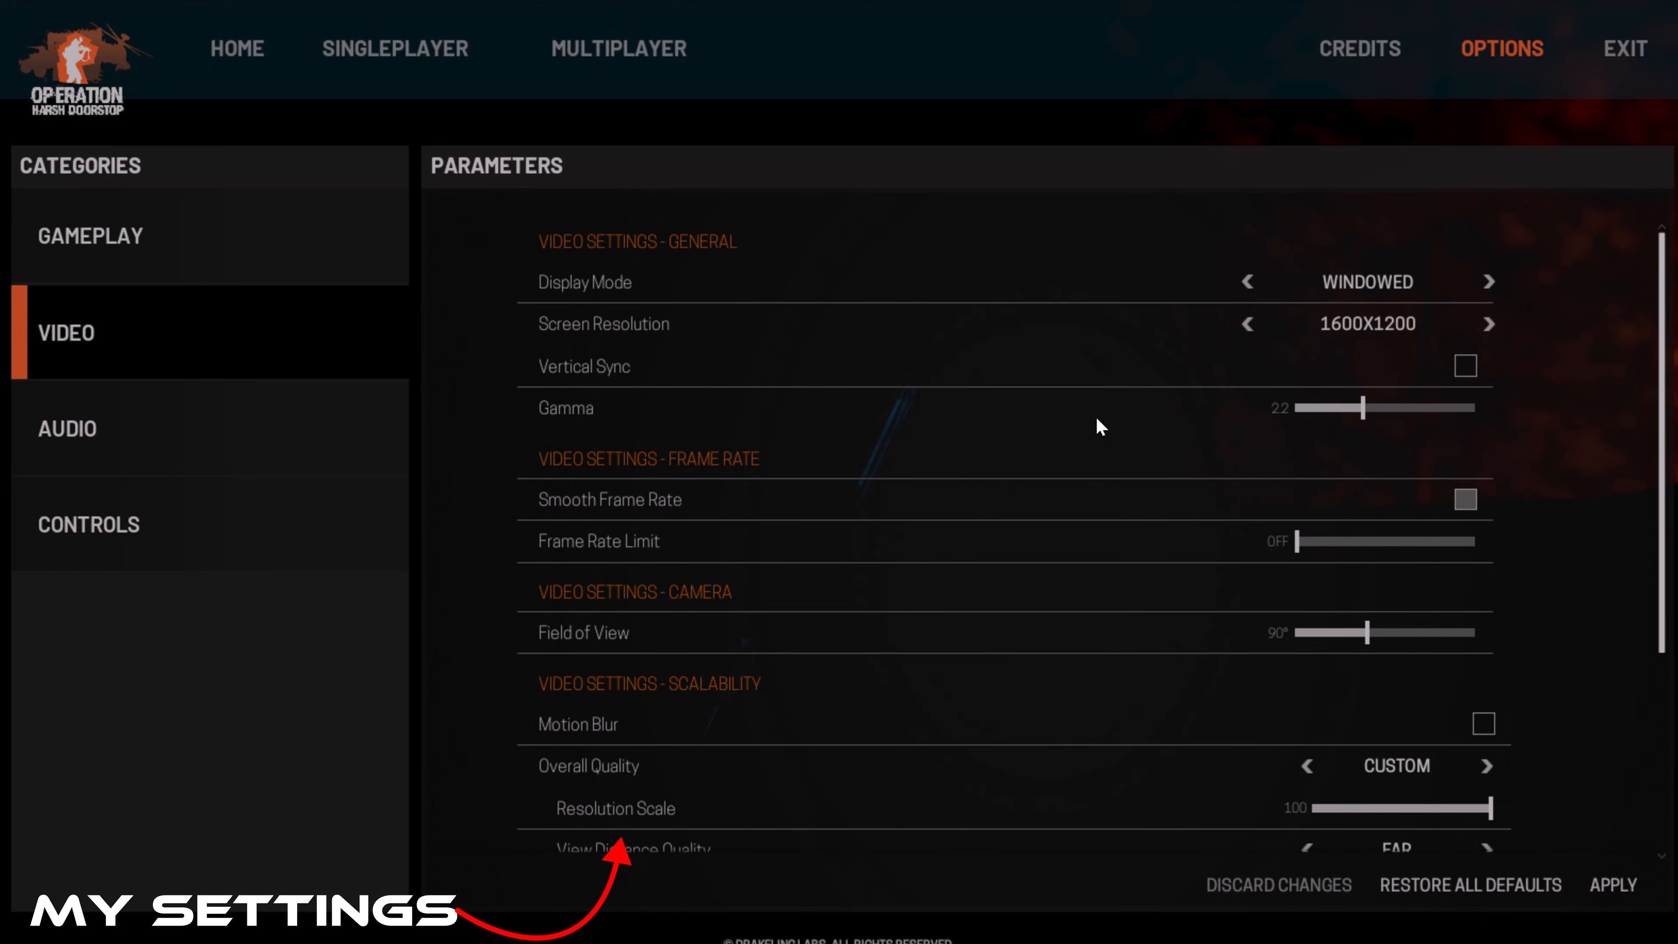
{"action": "left_click", "coordinate": [1485, 325]}
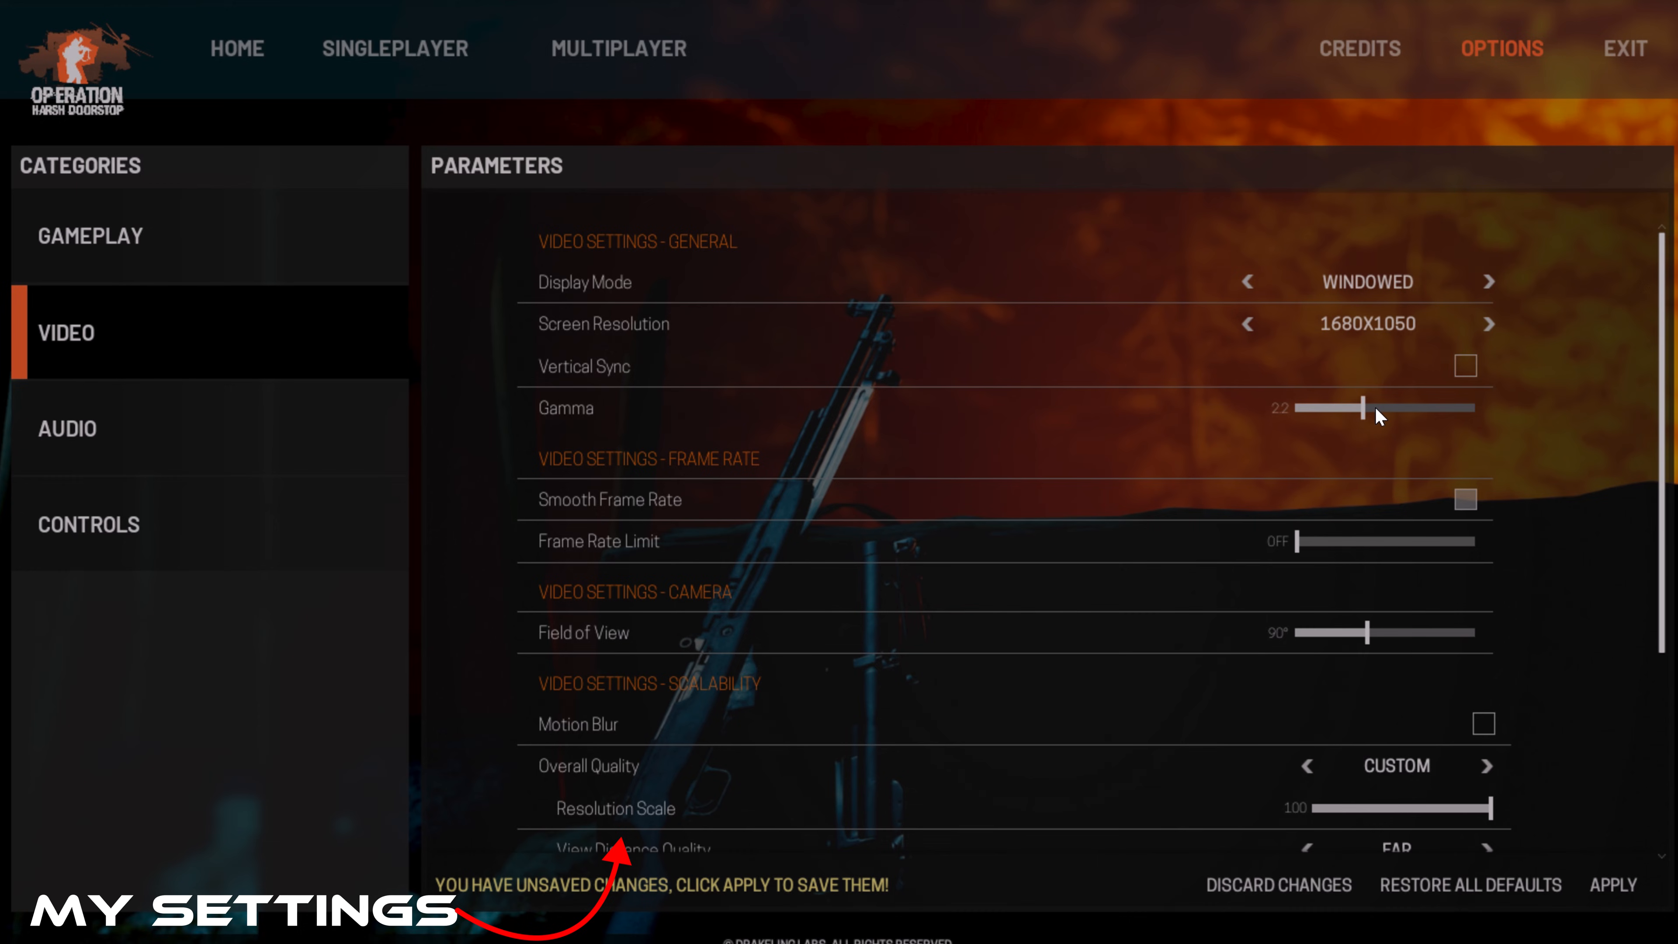
{"action": "scroll", "scroll_direction": "down", "scroll_amount": 3}
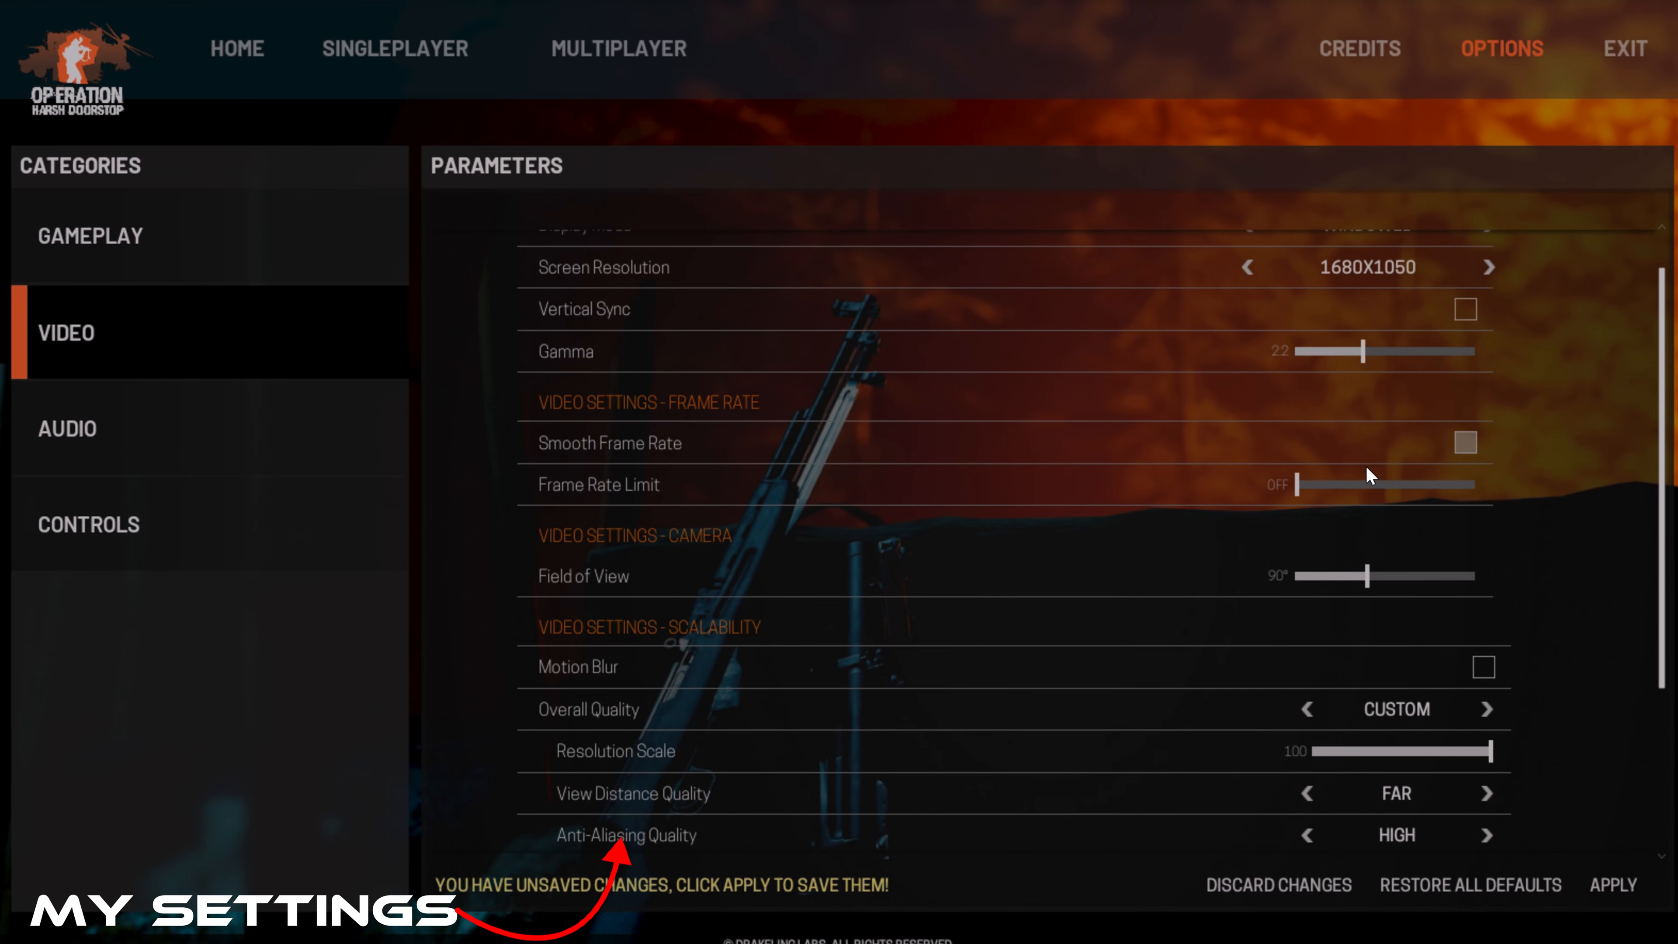
{"action": "scroll", "scroll_direction": "up", "scroll_amount": 3}
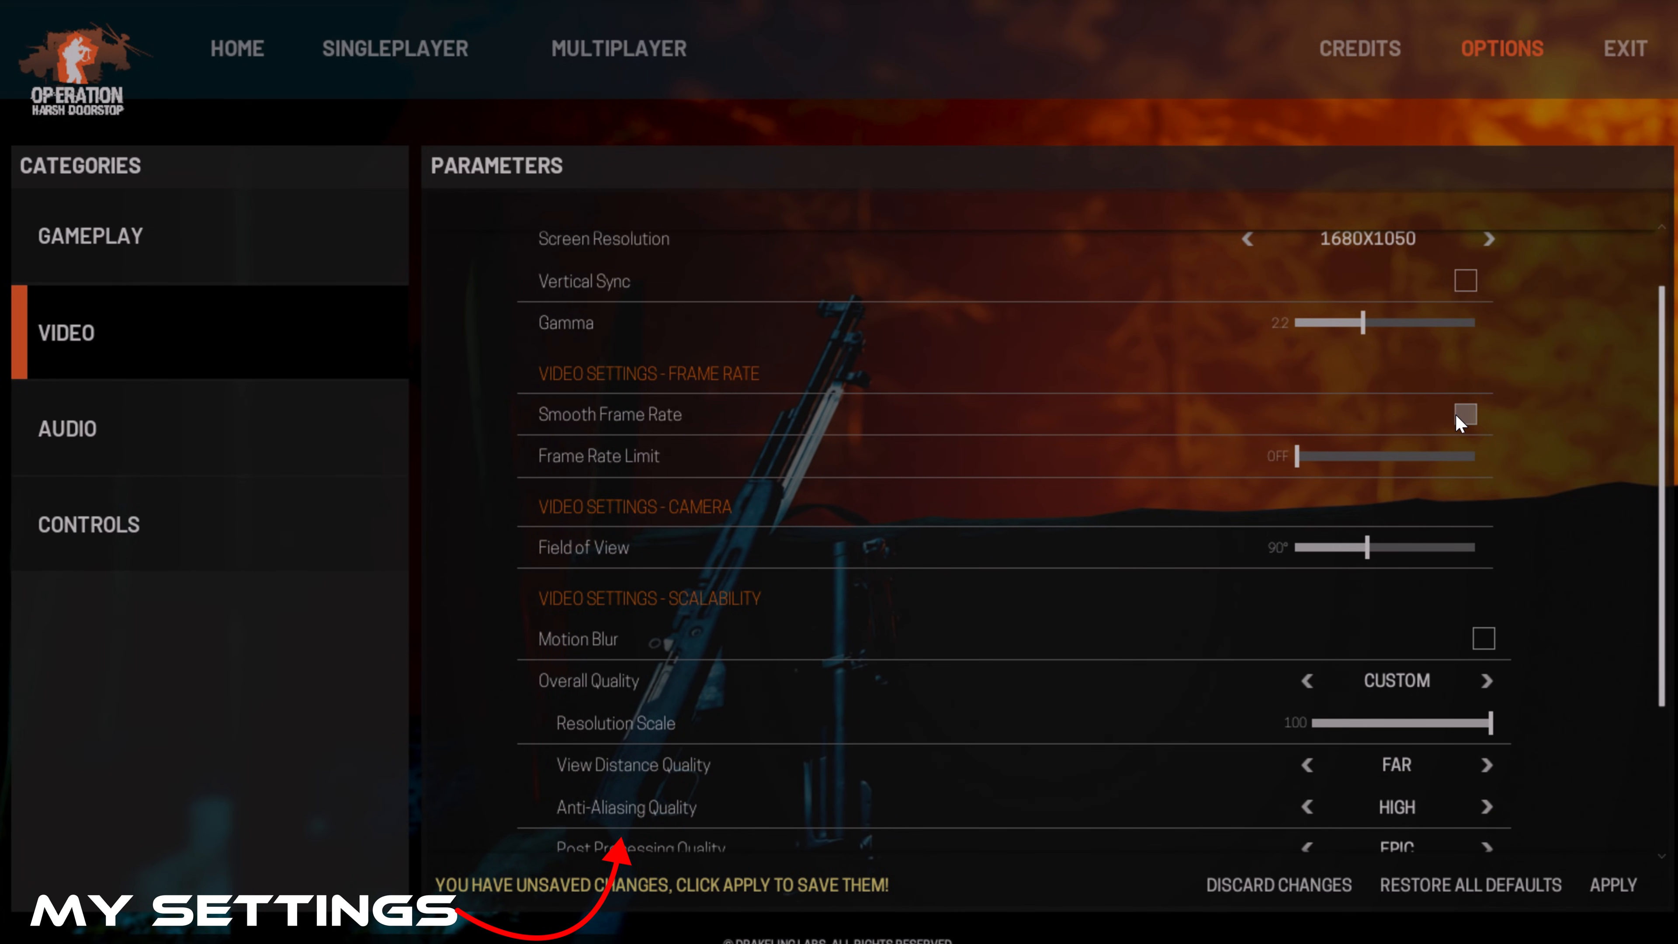
{"action": "mouse_move", "coordinate": [1608, 615]}
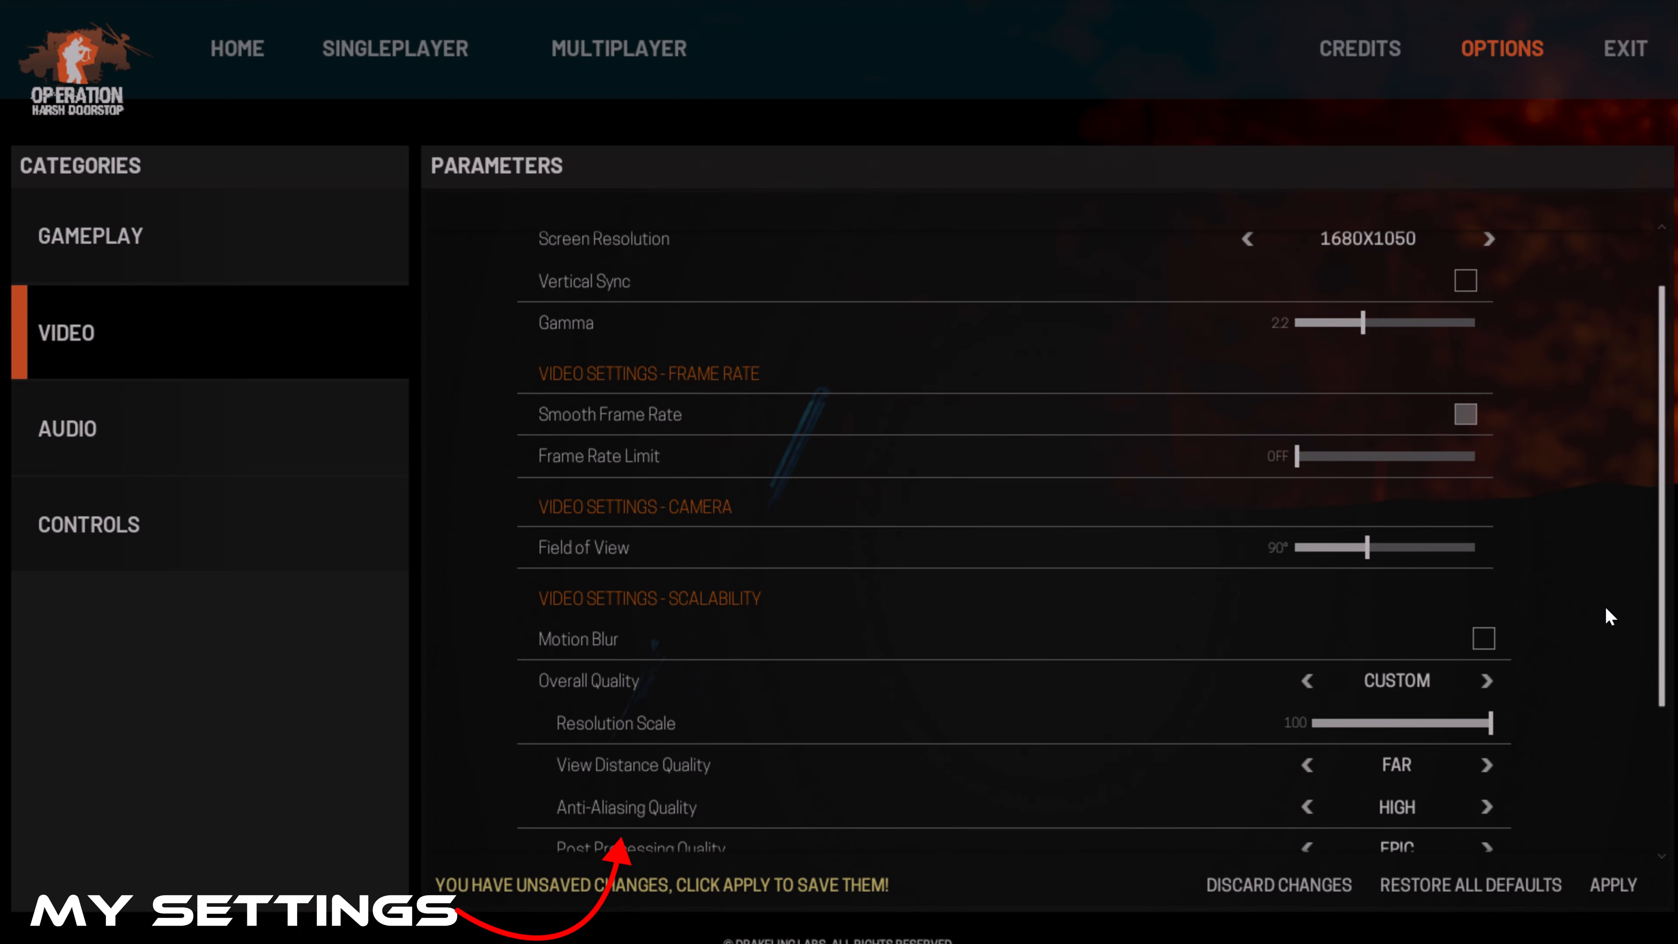
{"action": "scroll", "scroll_direction": "down", "scroll_amount": 3}
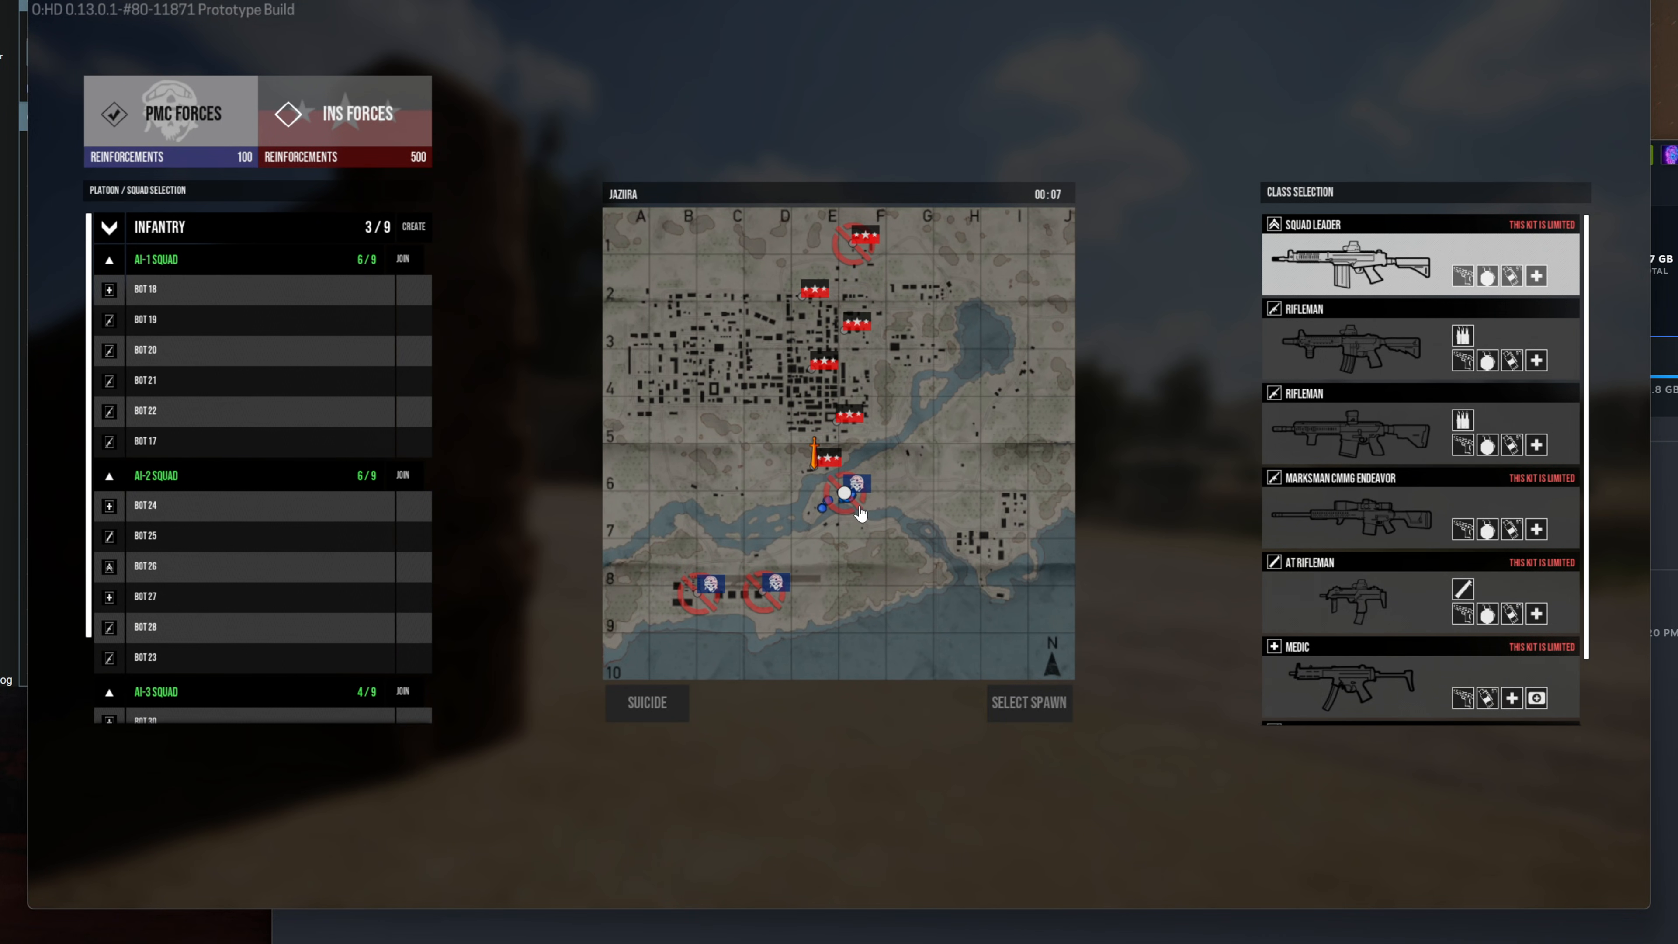
- Pick a map spawn point, deploy as Rifleman, then switch away to the injector
{"action": "left_click", "coordinate": [845, 494]}
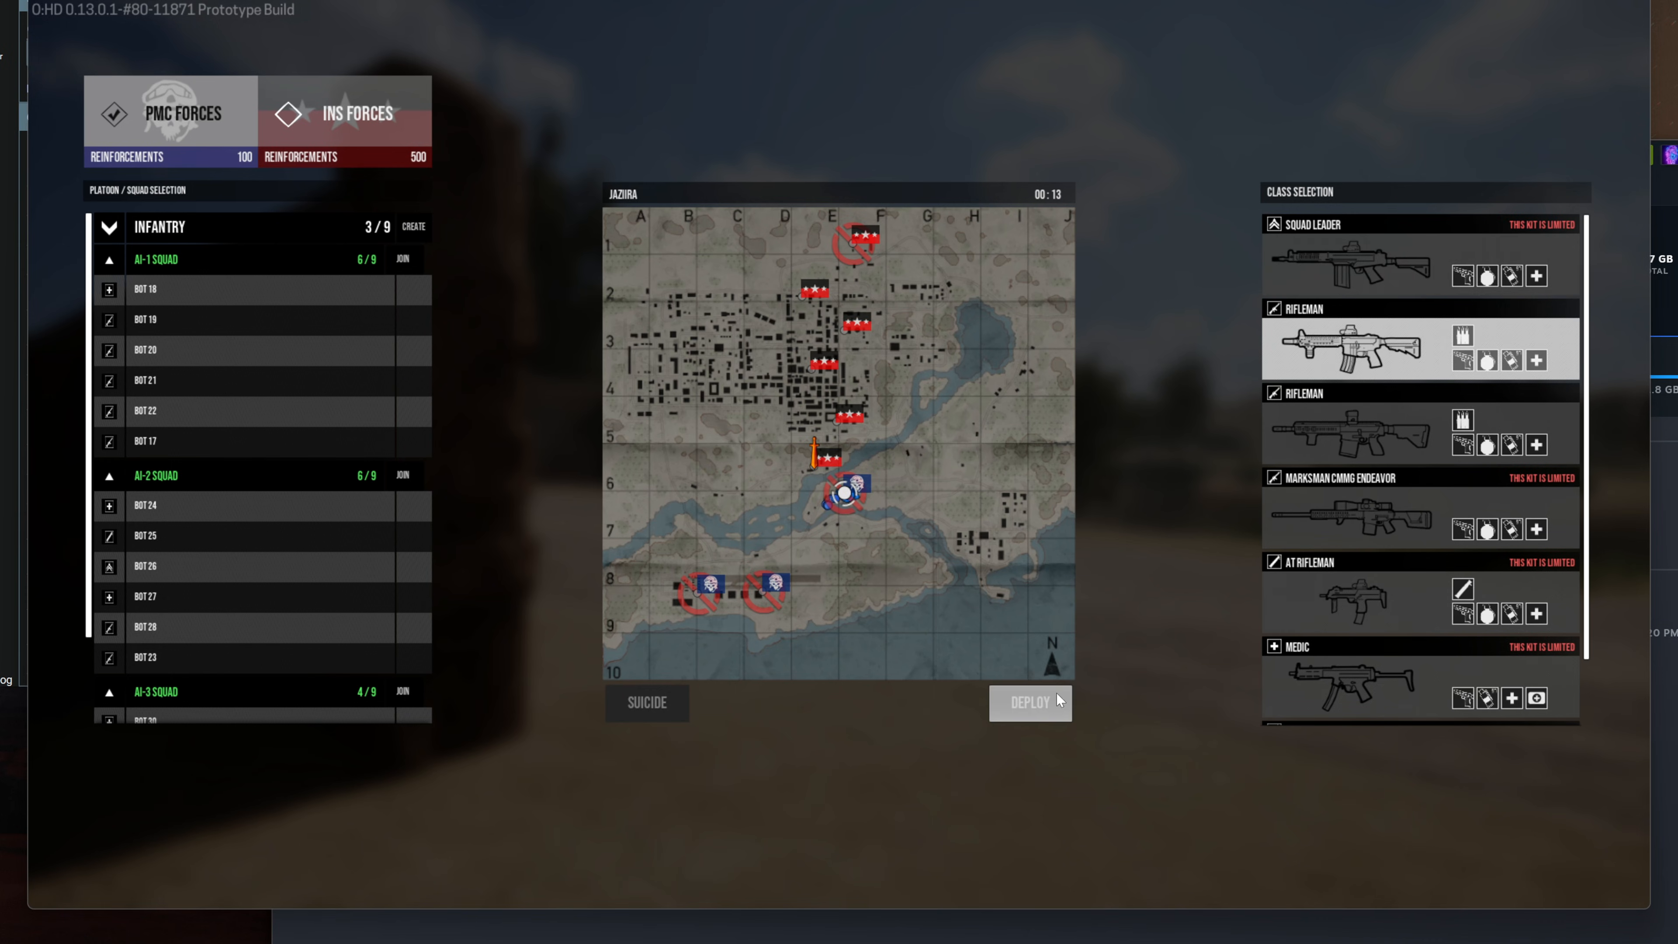
{"action": "left_click", "coordinate": [1027, 703]}
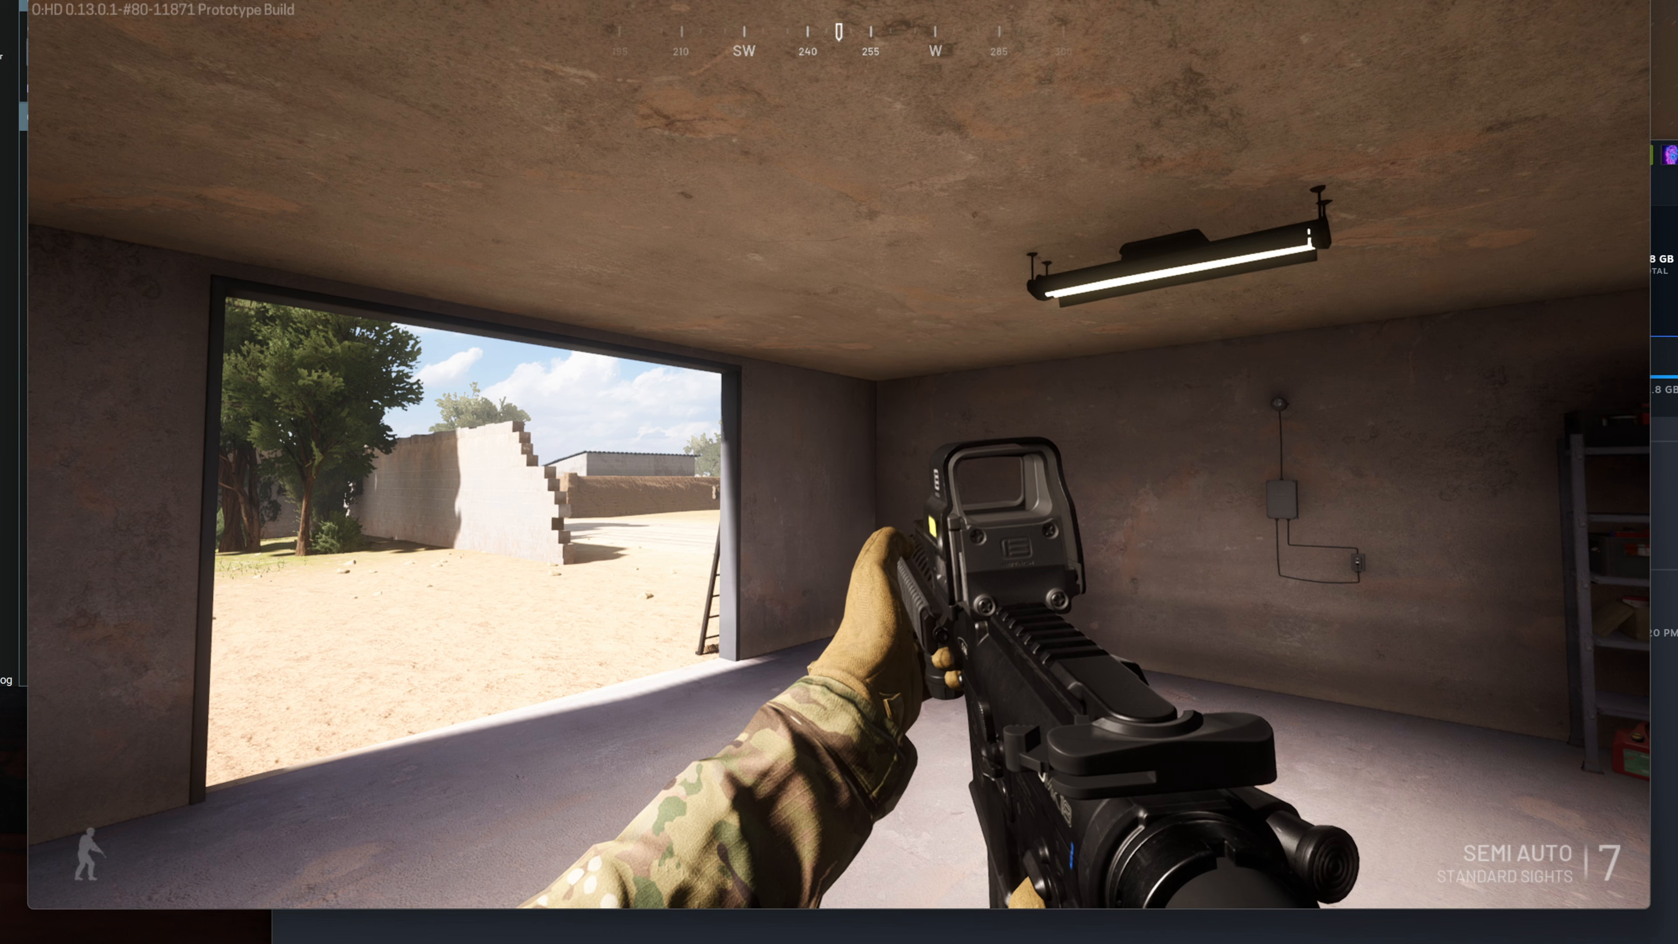
{"action": "mouse_move", "coordinate": [839, 471]}
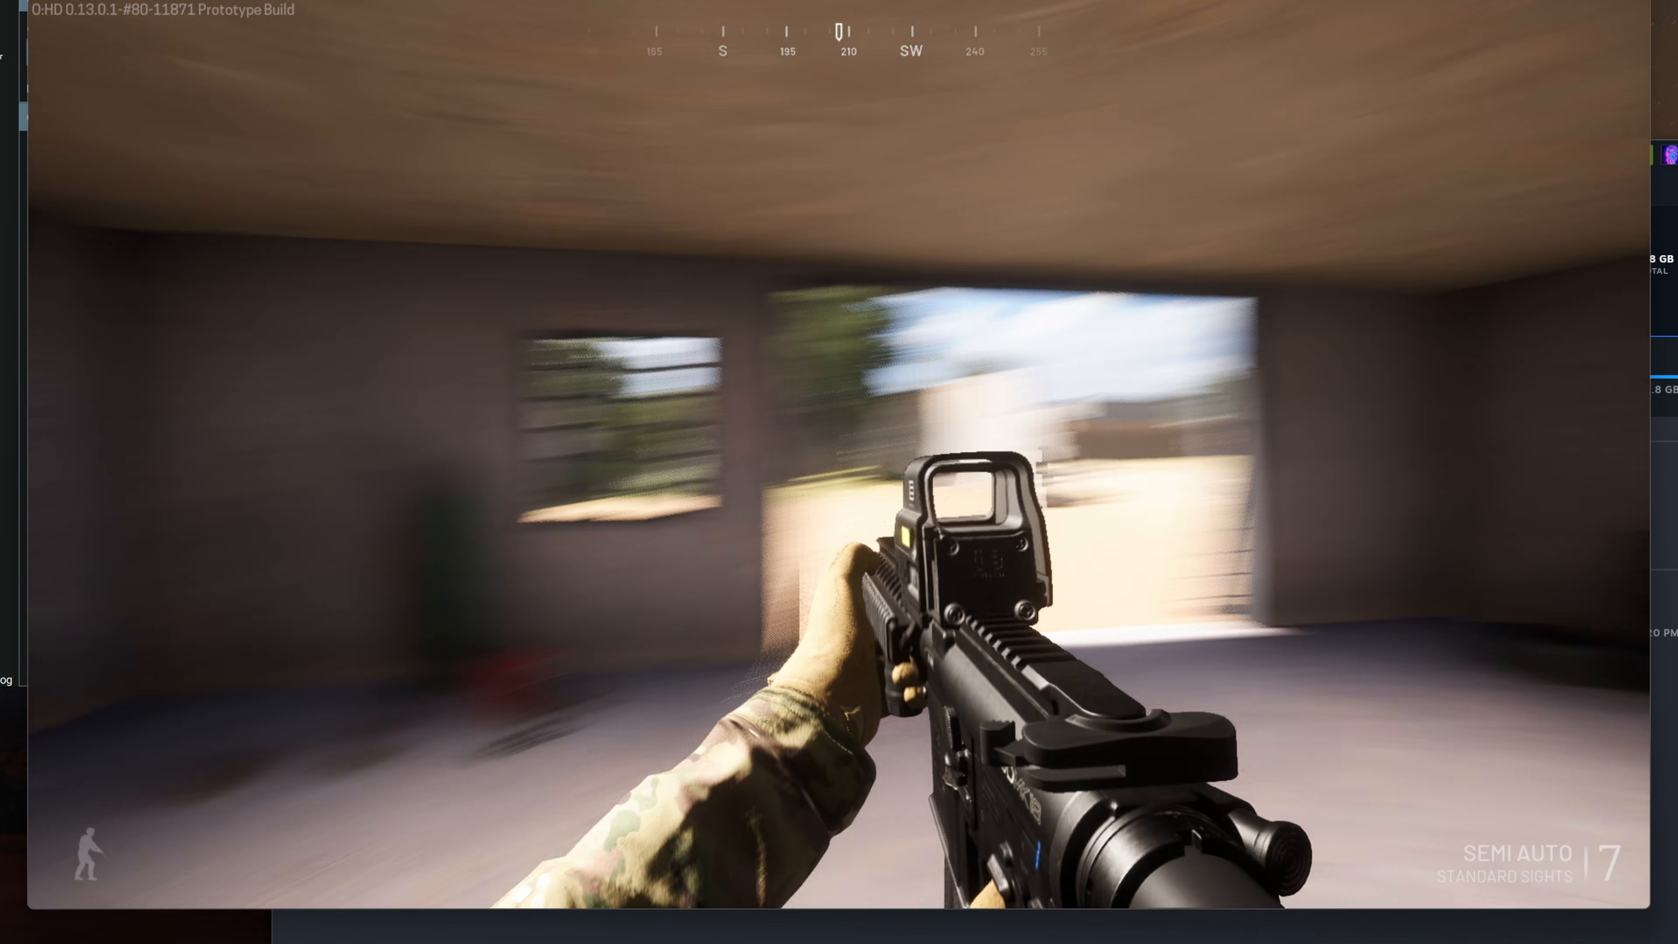
{"action": "key", "text": "alt+tab"}
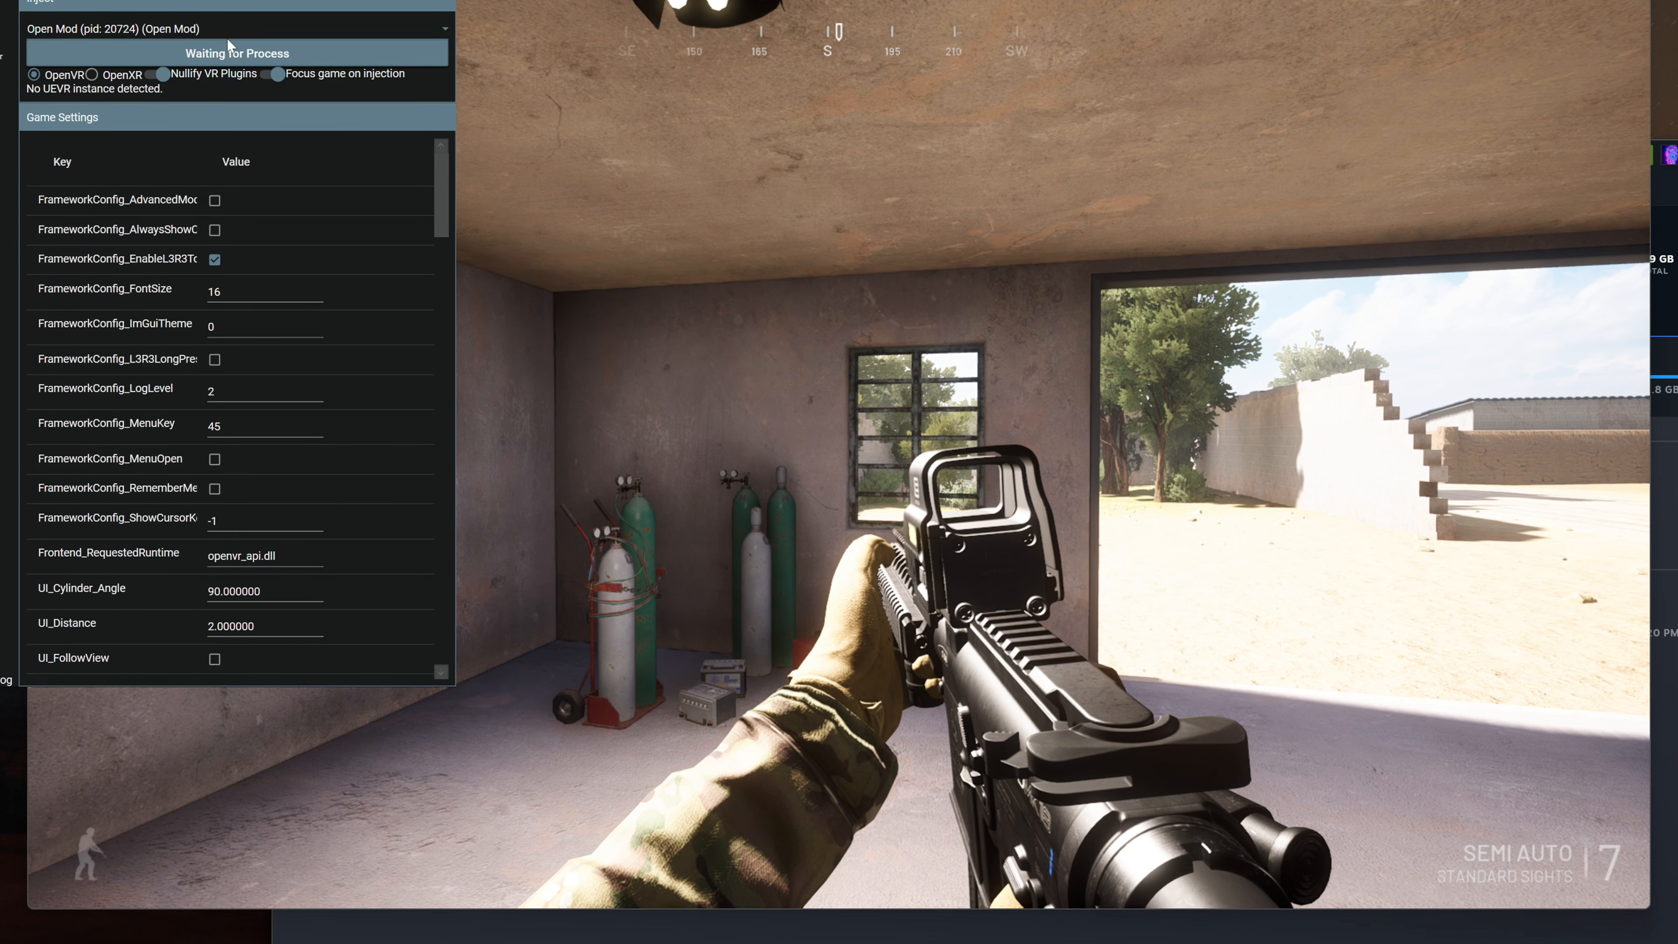
- Bring up the UEVR injector's process selector over the running game
{"action": "left_click", "coordinate": [224, 28]}
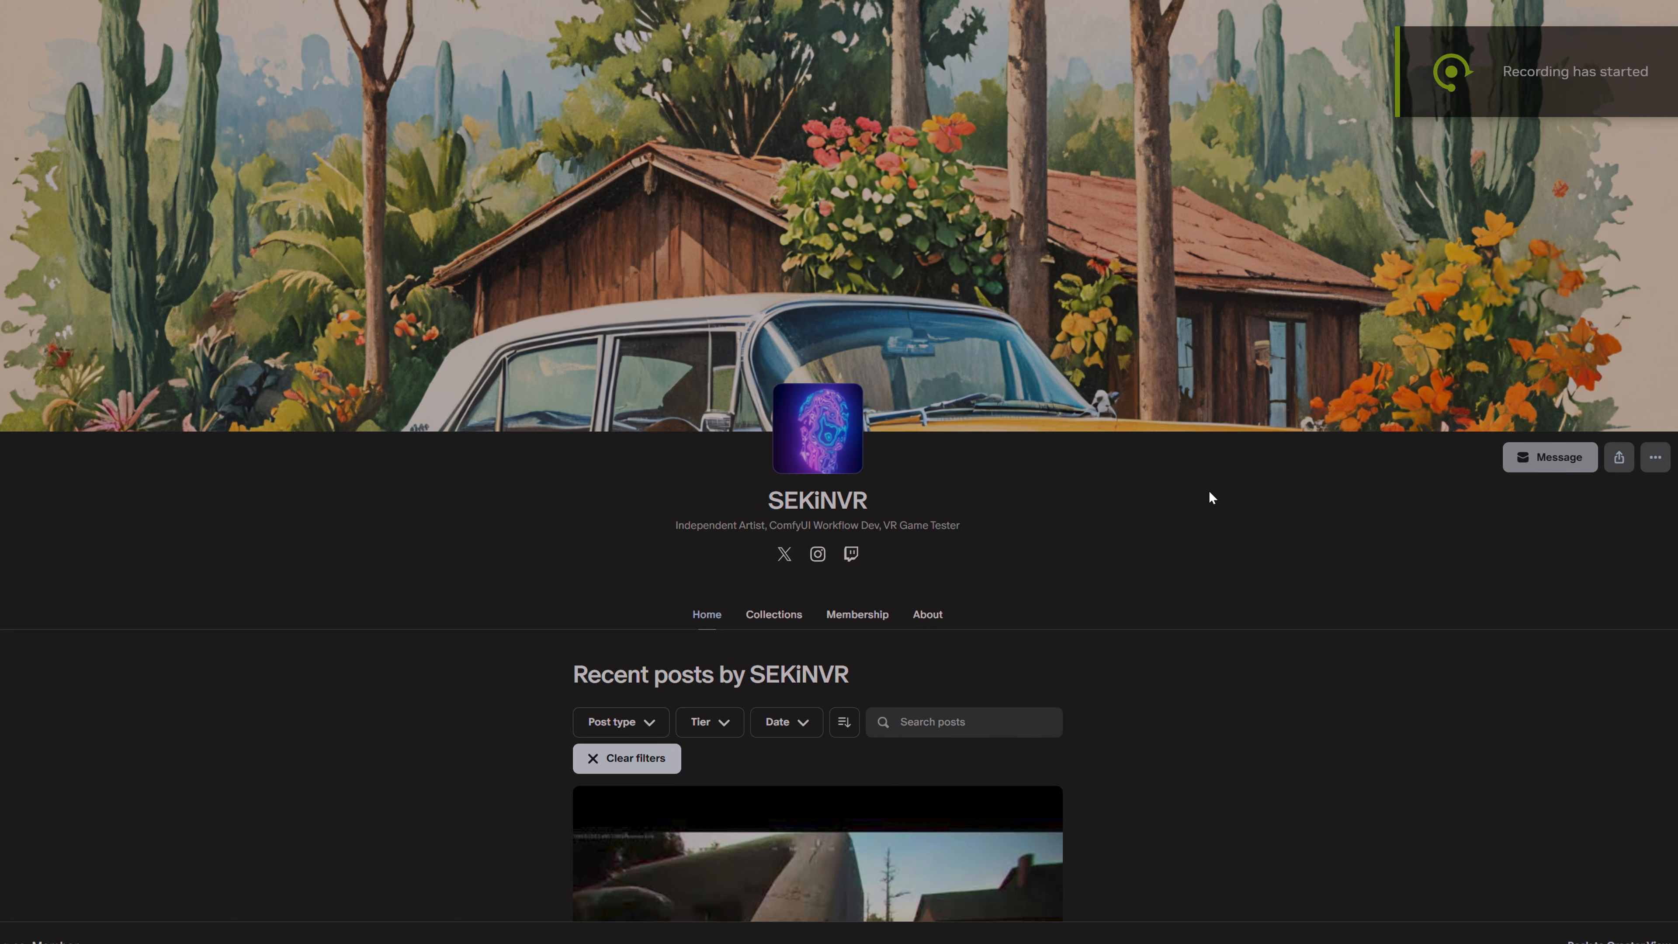
- Download HarshDoorstop-Win64-Shipping.zip from the Harsh Doorstop 6DoF profile post on Patreon
{"action": "scroll", "scroll_direction": "down", "scroll_amount": 3}
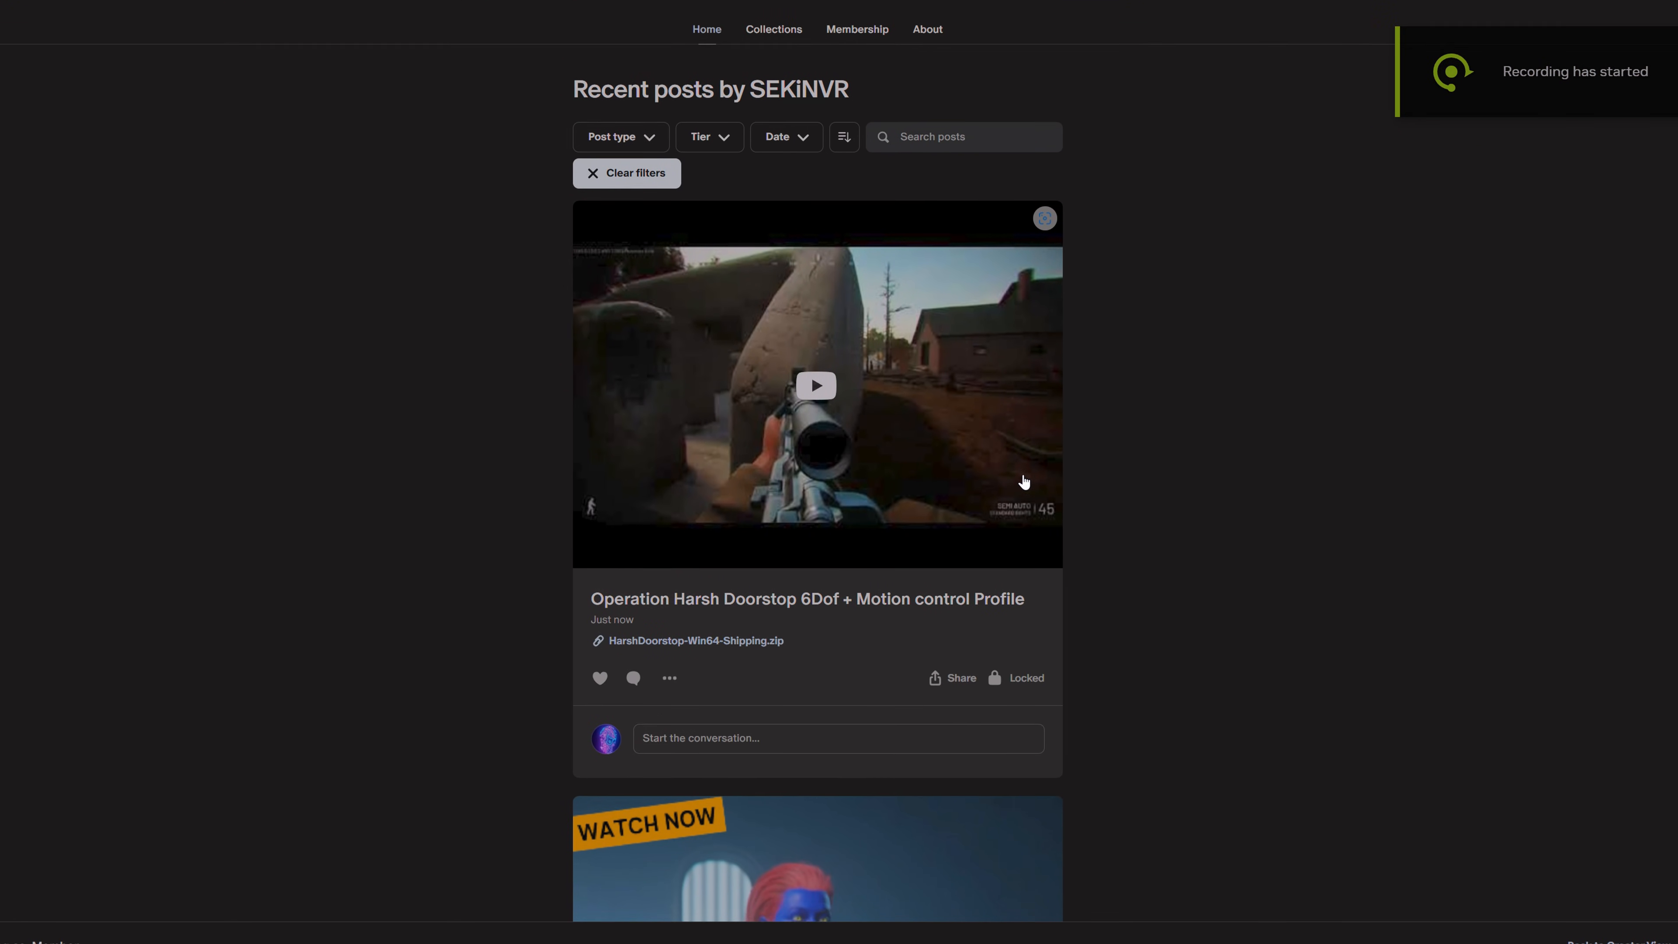
{"action": "scroll", "scroll_direction": "down", "scroll_amount": 3}
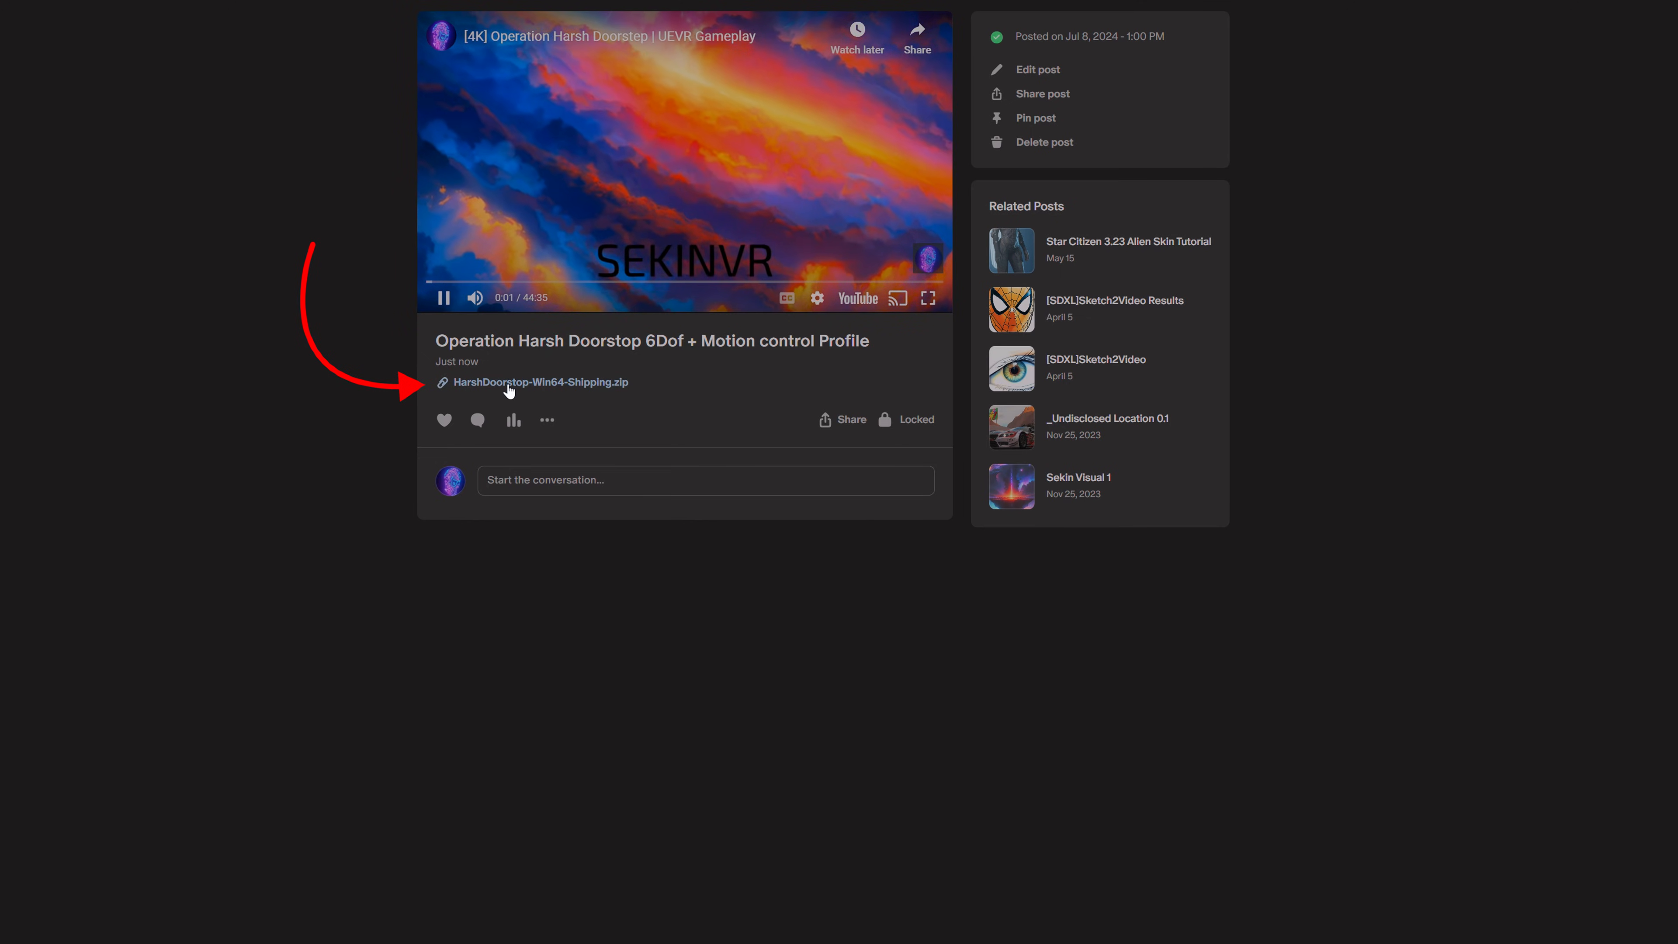
{"action": "left_click", "coordinate": [538, 382]}
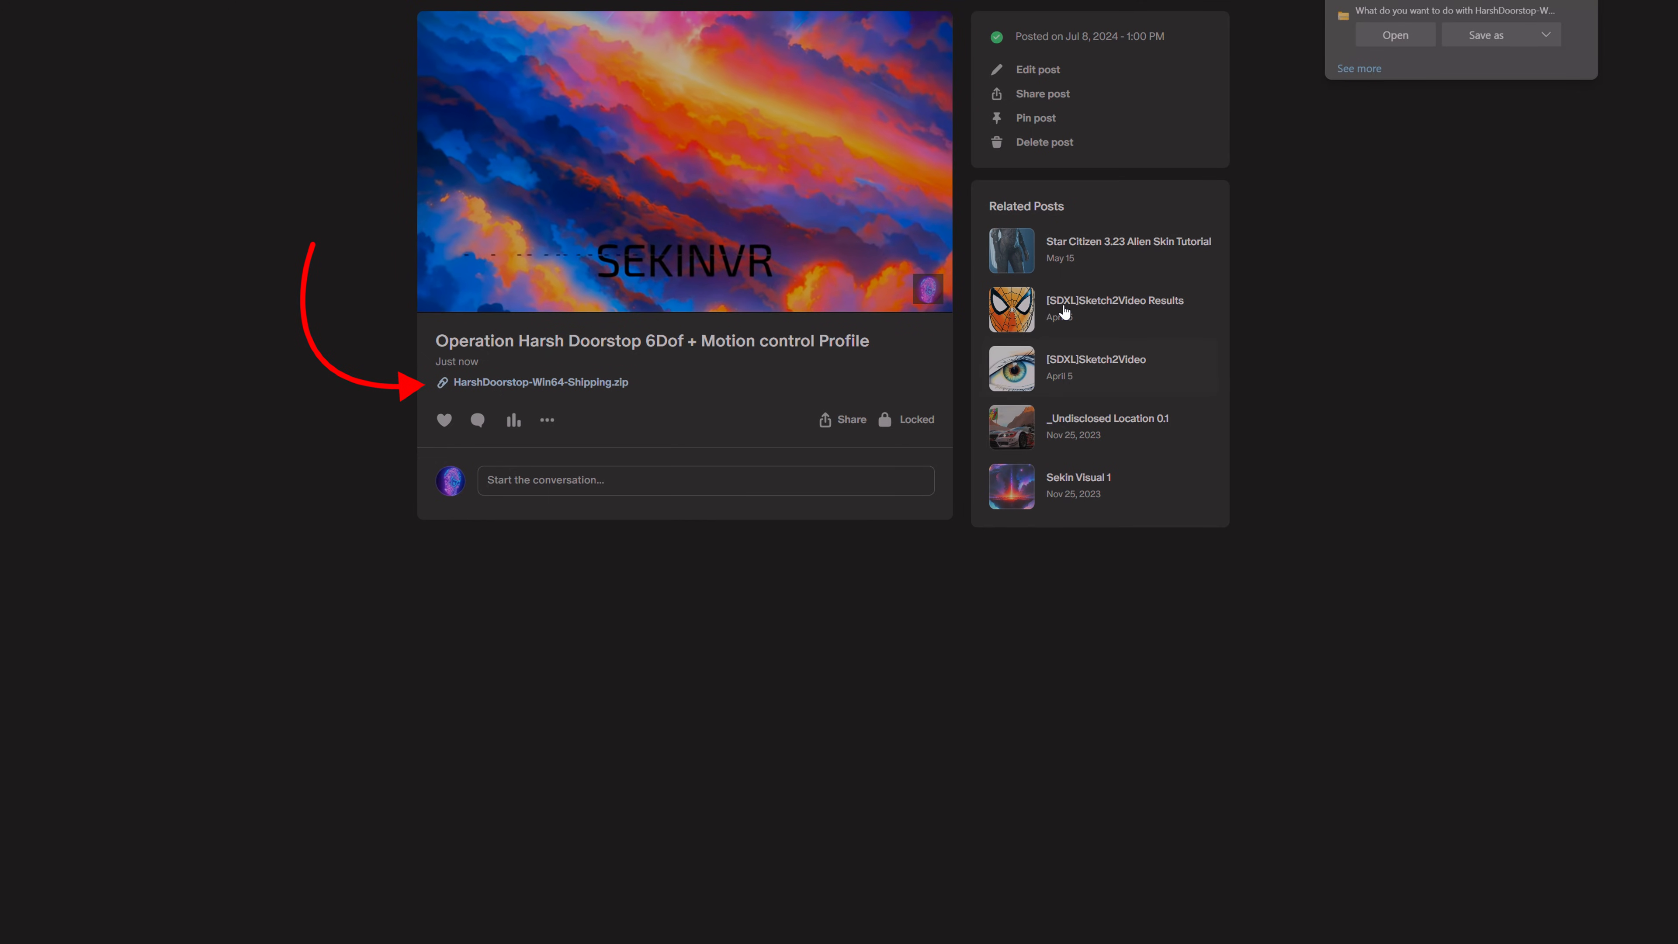
{"action": "left_click", "coordinate": [682, 161]}
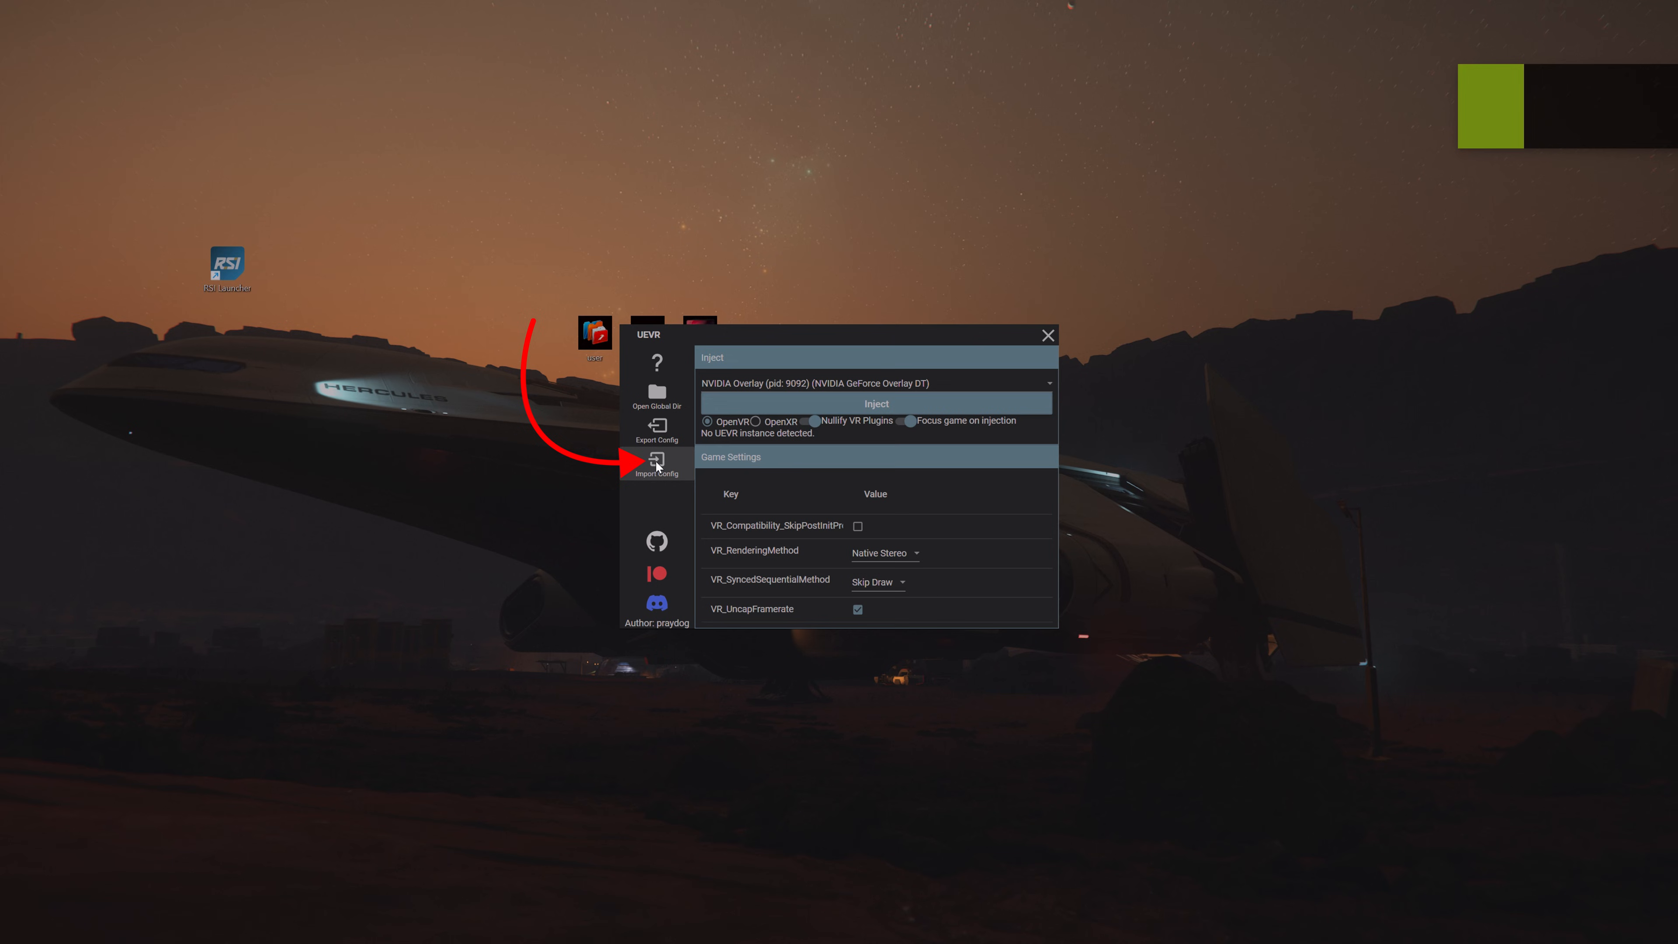
- Import Config with HarshDoorstop-Win64-Shipping.zip from Downloads into the game's profile folder
{"action": "left_click", "coordinate": [656, 463]}
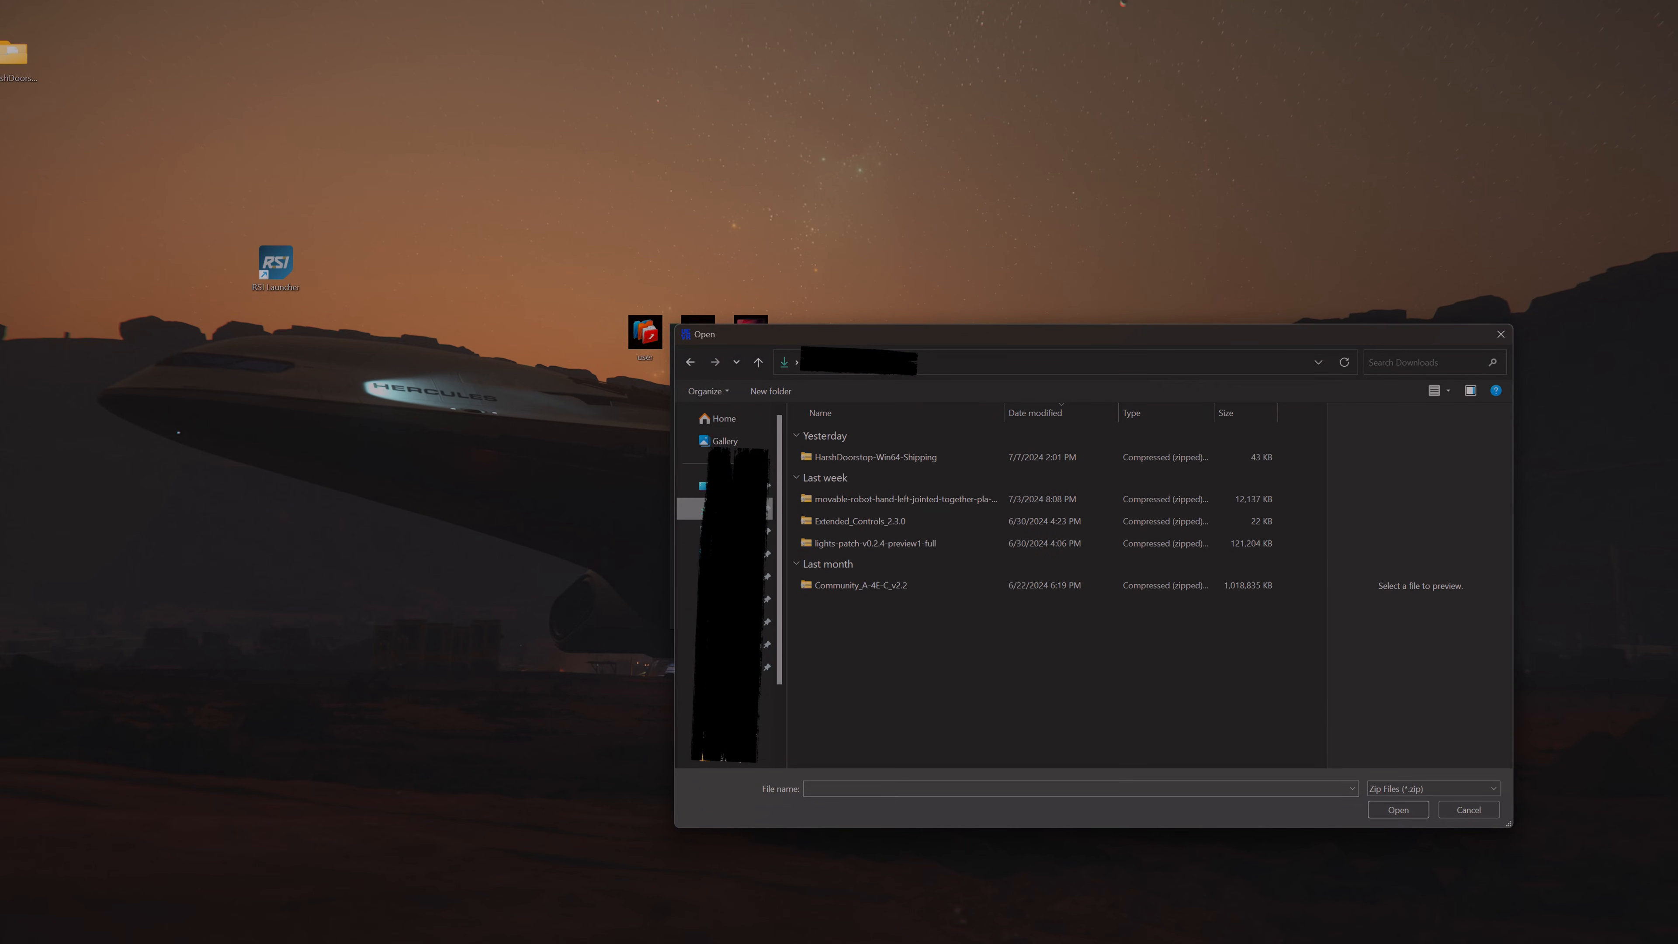
{"action": "left_click", "coordinate": [873, 456]}
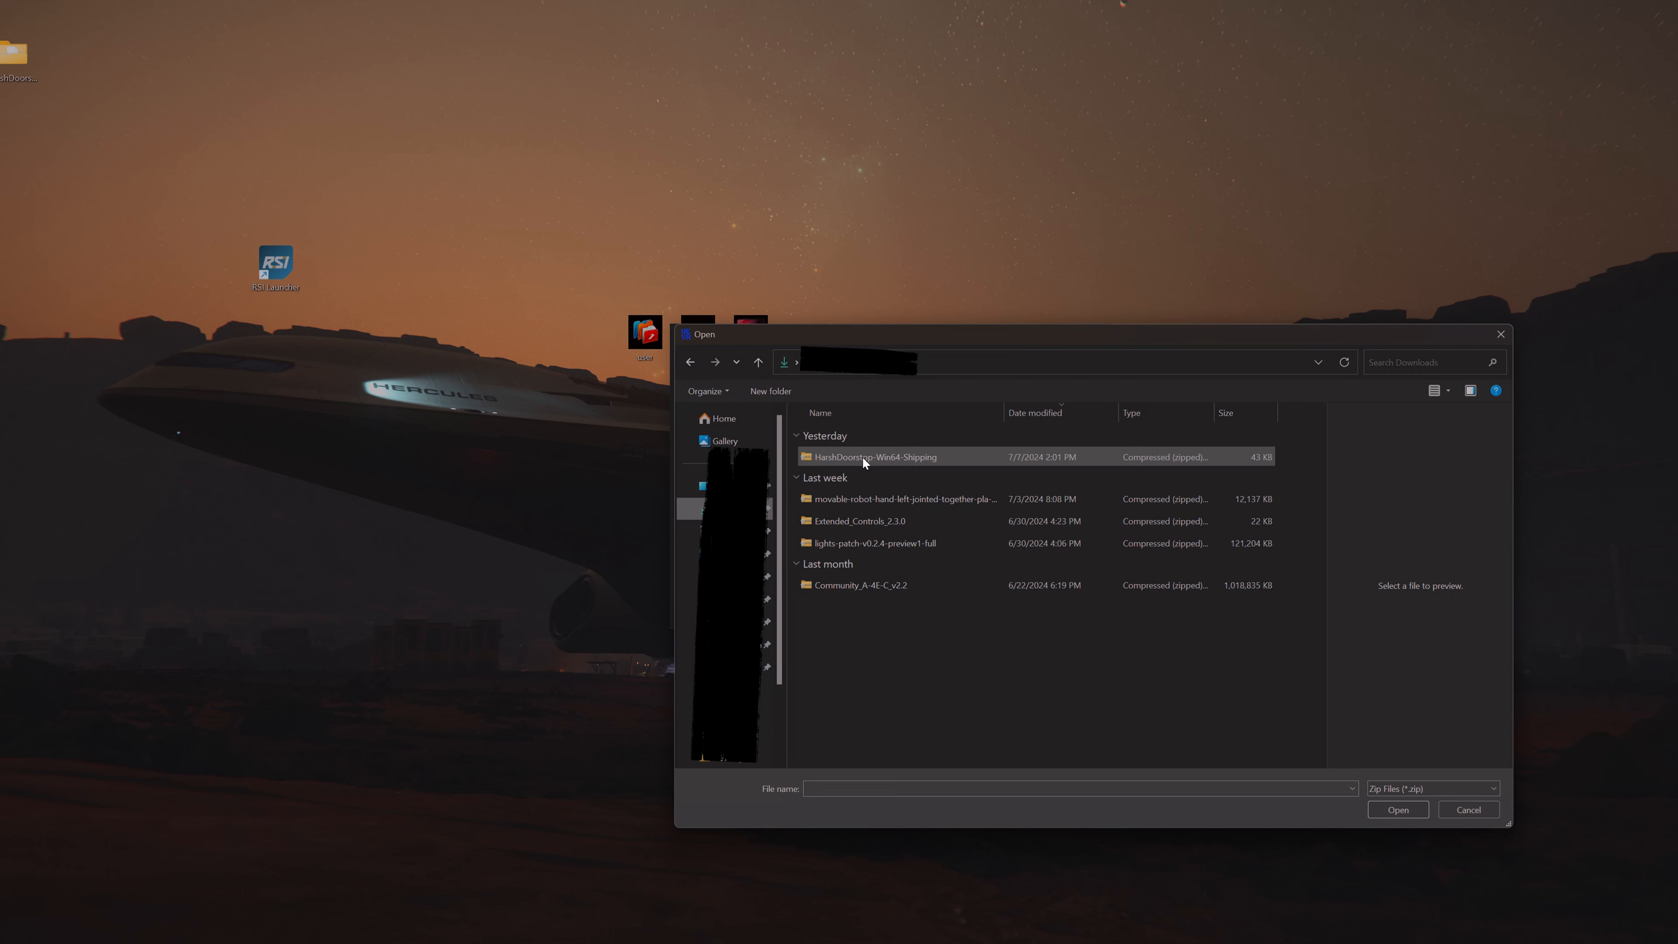
{"action": "left_click", "coordinate": [872, 457]}
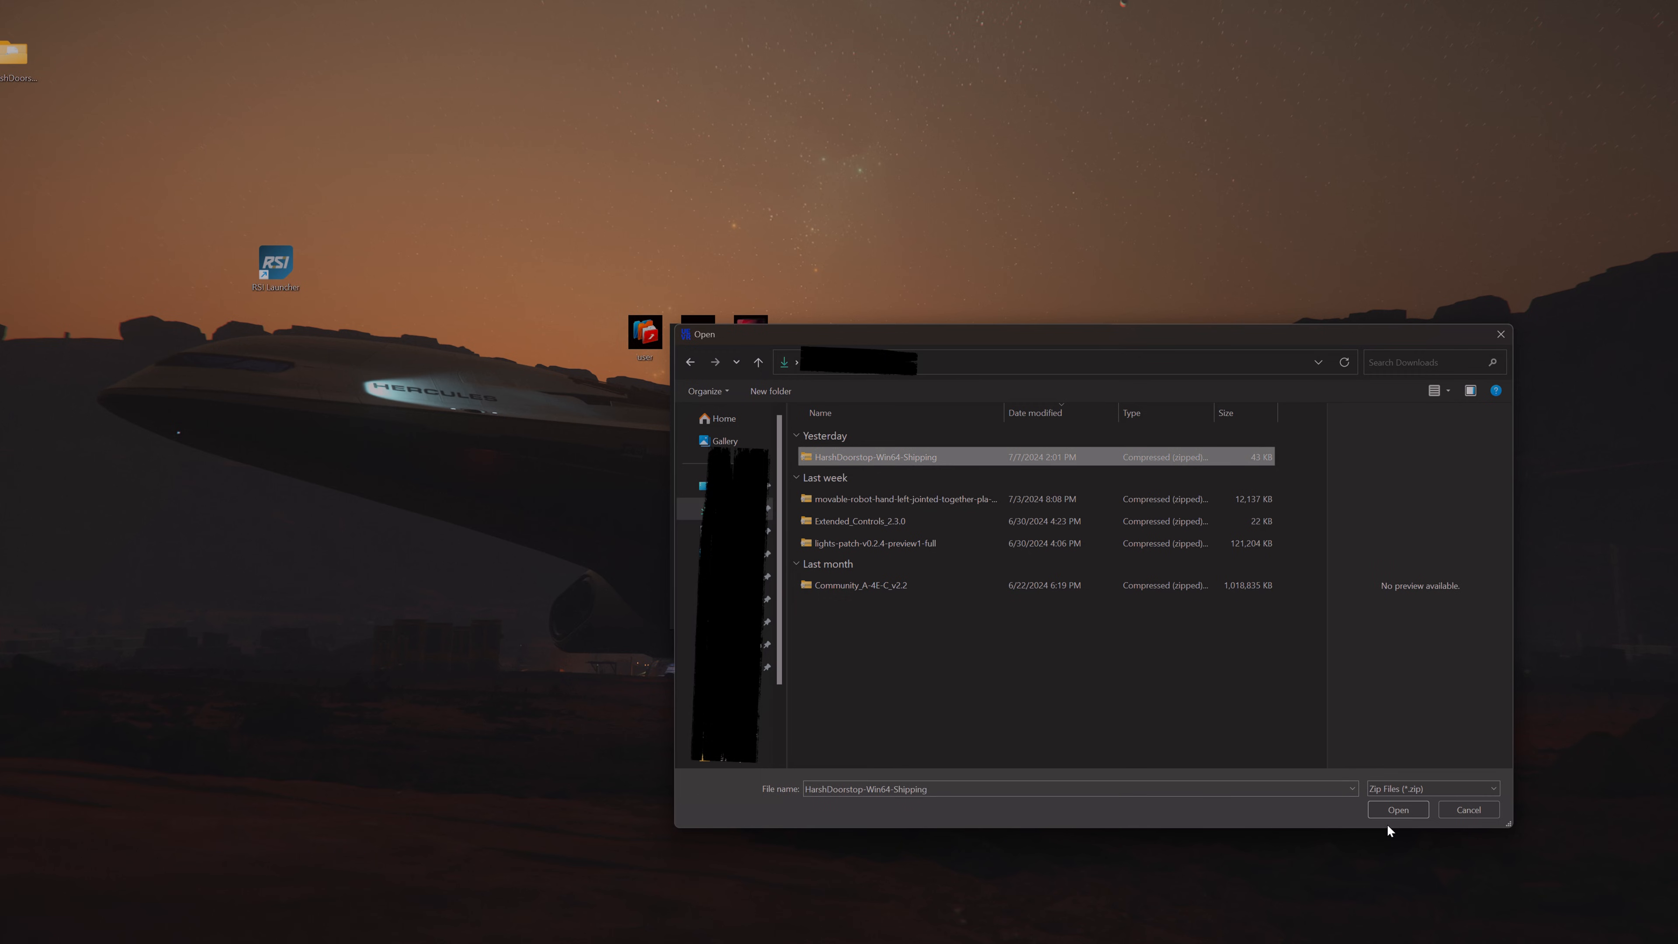
{"action": "left_click", "coordinate": [1397, 809]}
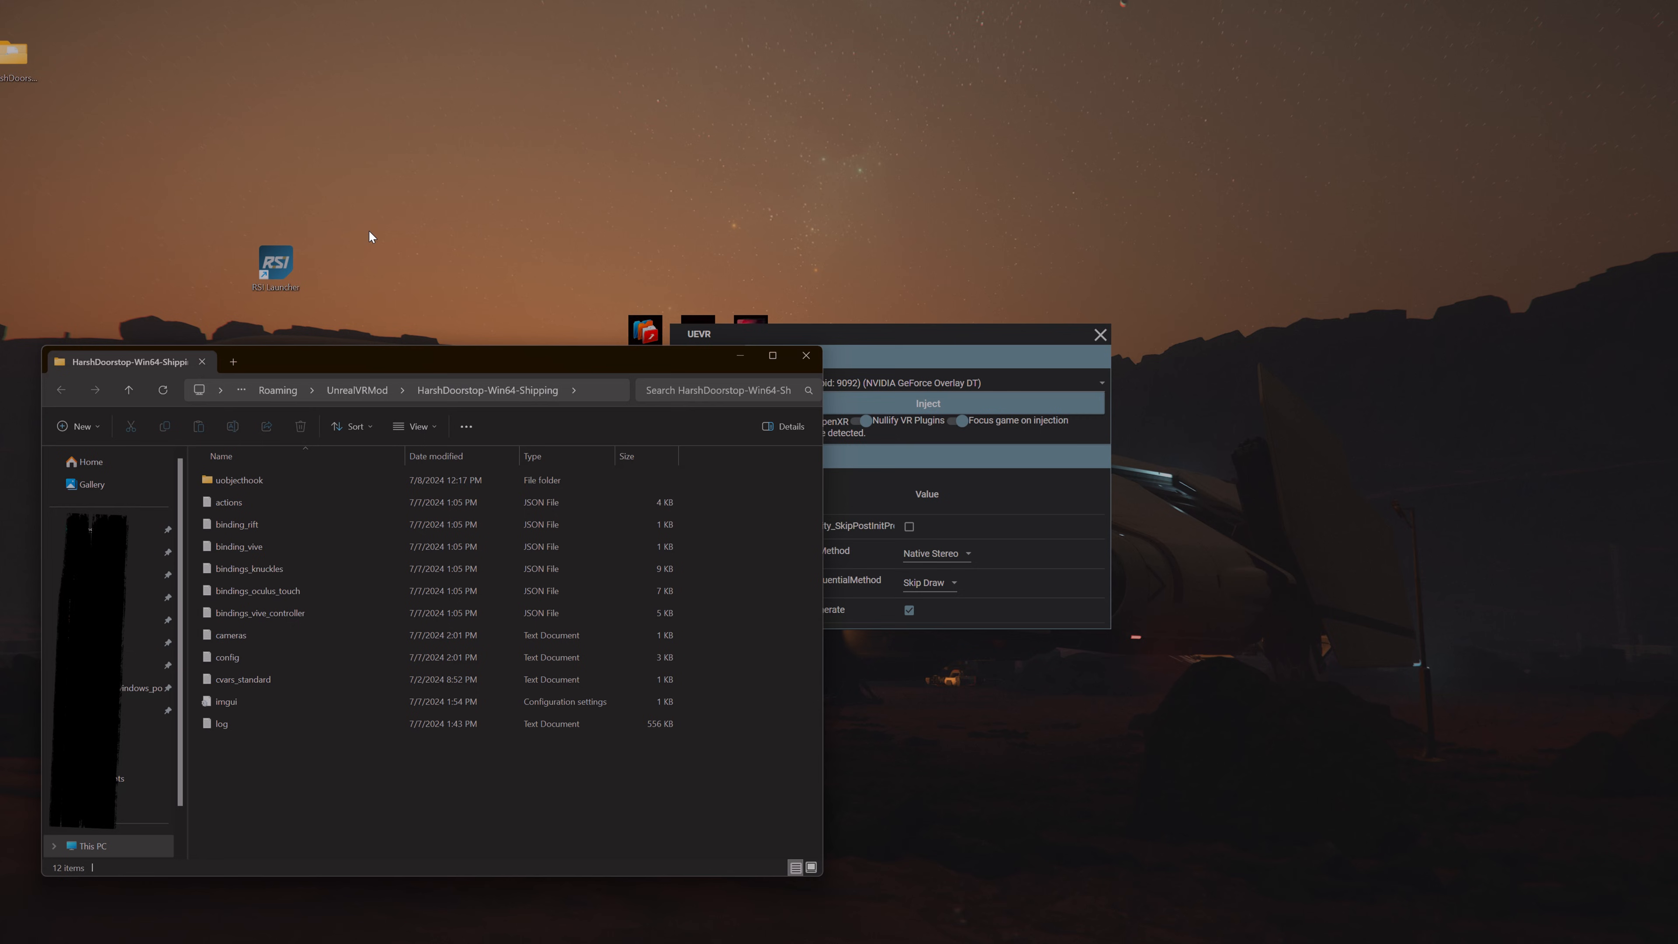
{"action": "mouse_move", "coordinate": [349, 347]}
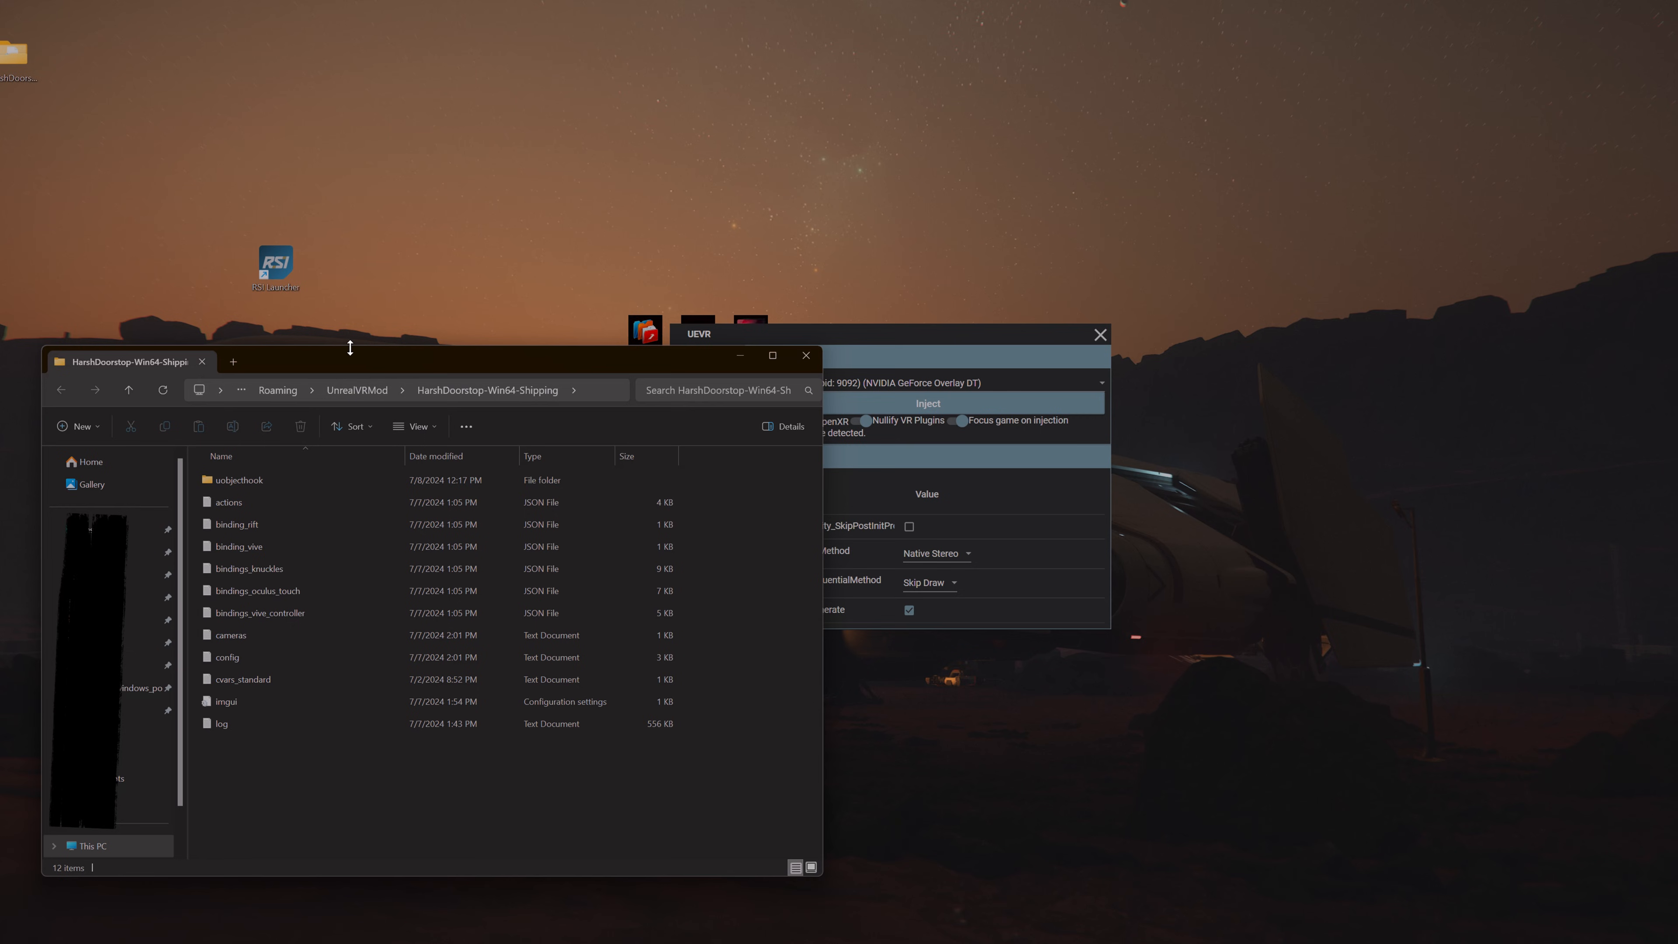